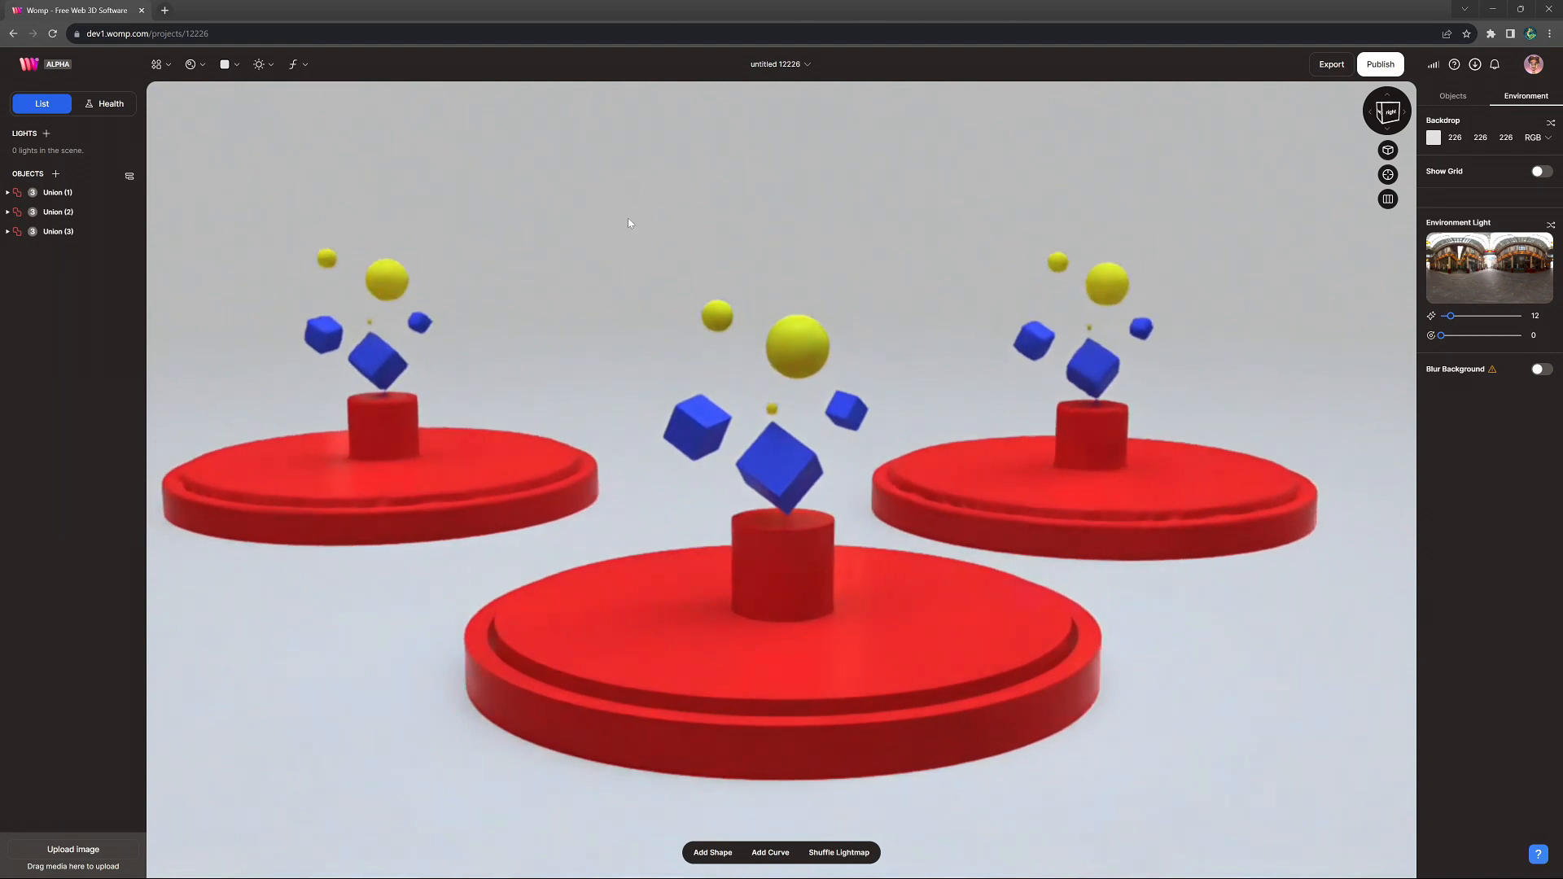
Raise podium Union (1)'s resolution, then lower it from Max to about 1.5 in Health.
{"action": "left_click", "coordinate": [58, 191]}
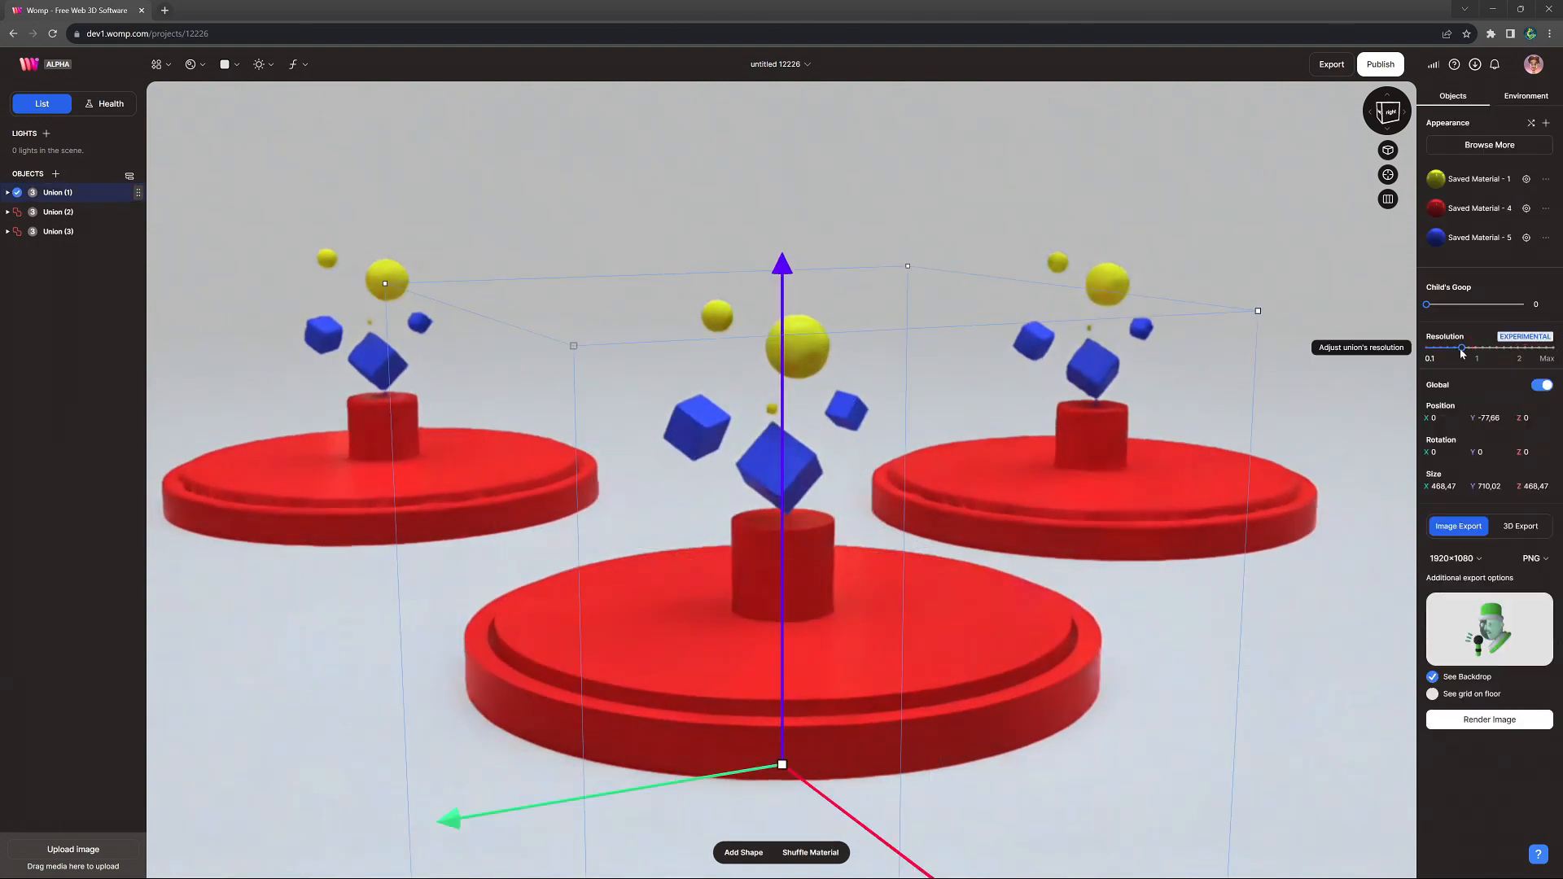
{"action": "left_click_drag", "start_coordinate": [1461, 346], "coordinate": [1484, 346]}
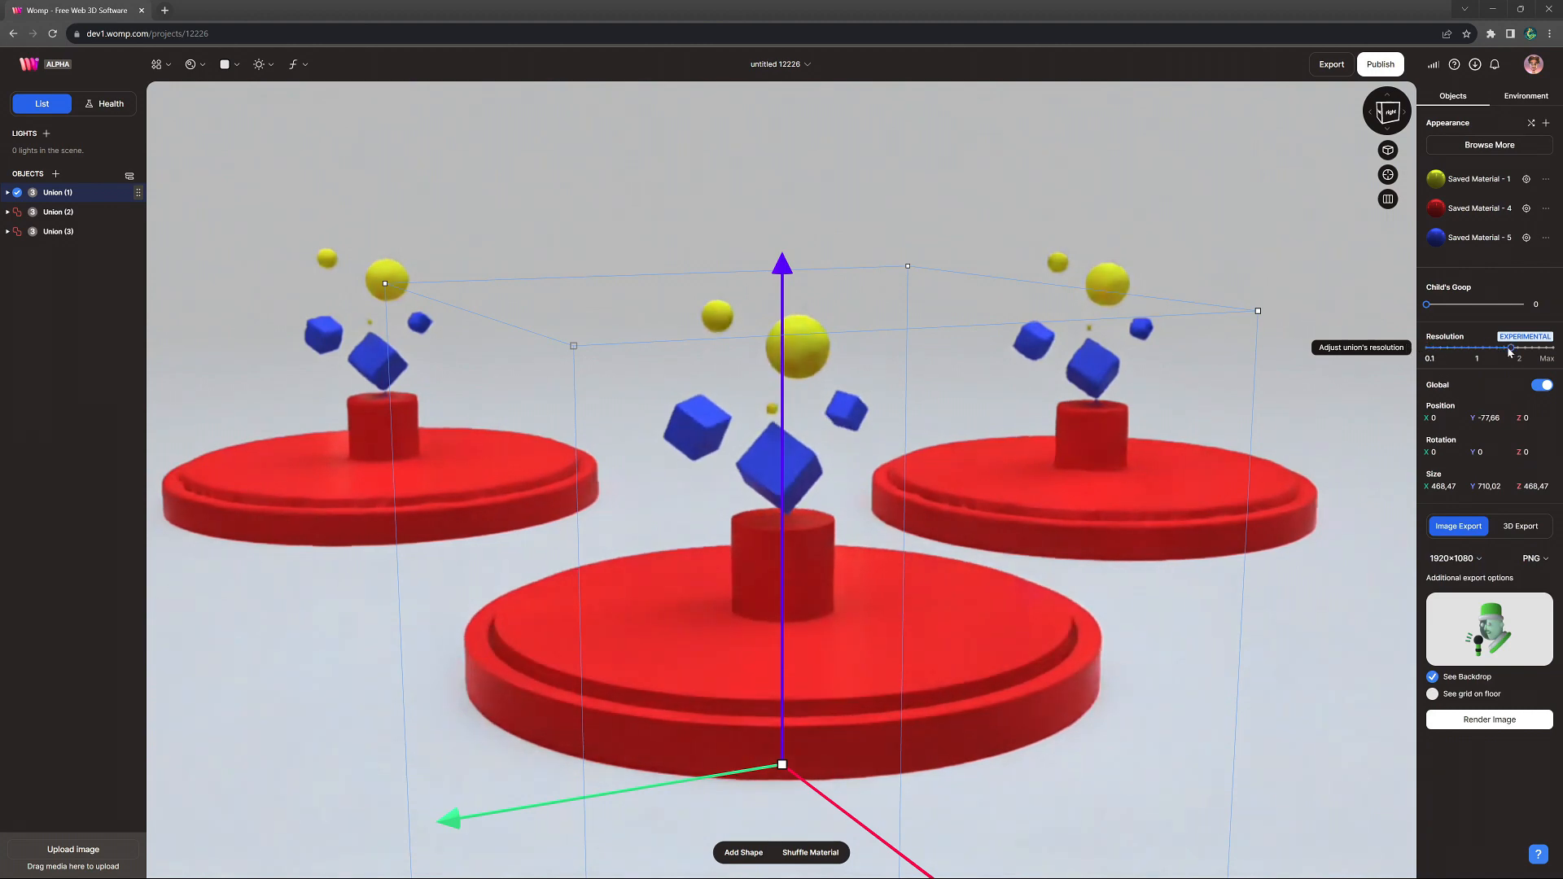
{"action": "left_click", "coordinate": [104, 103]}
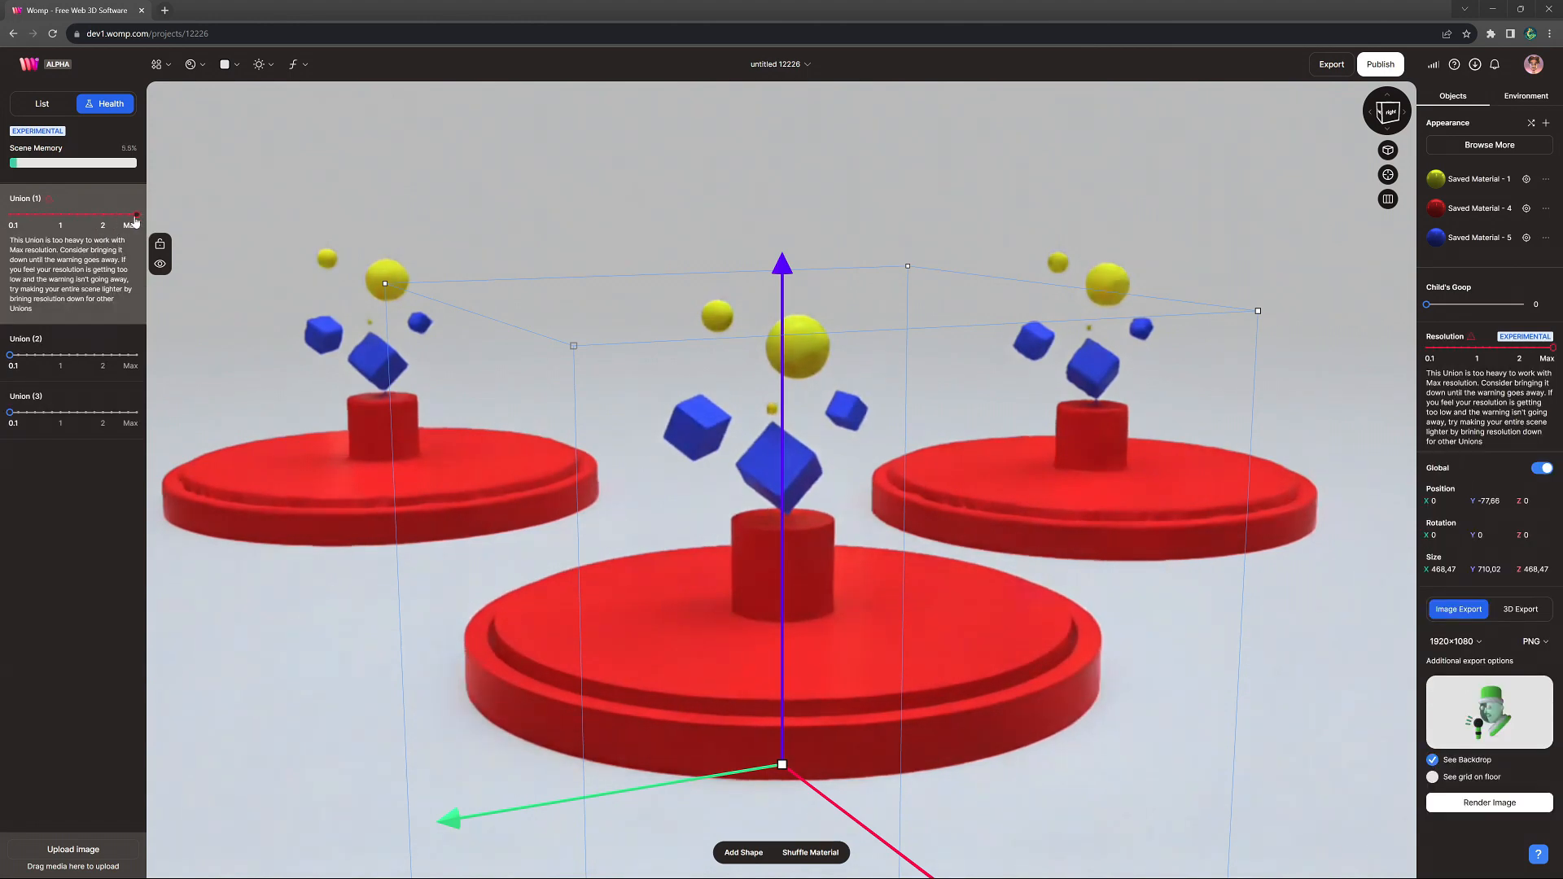
{"action": "left_click", "coordinate": [1524, 96]}
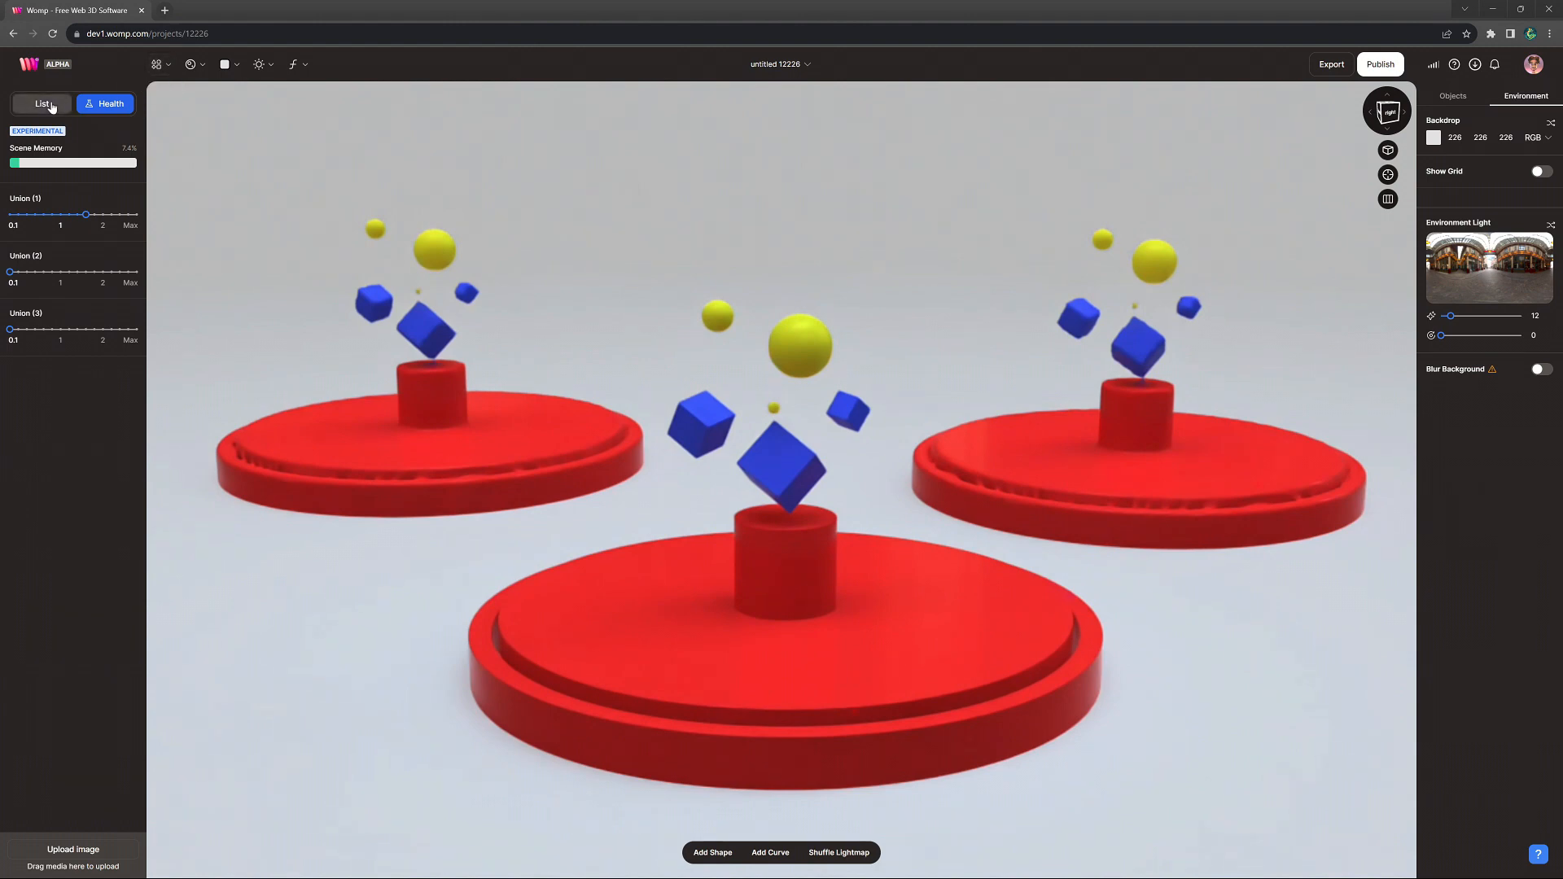
Add a test cube in Union (5), then remove it and reselect podium Union (1).
{"action": "left_click", "coordinate": [156, 63]}
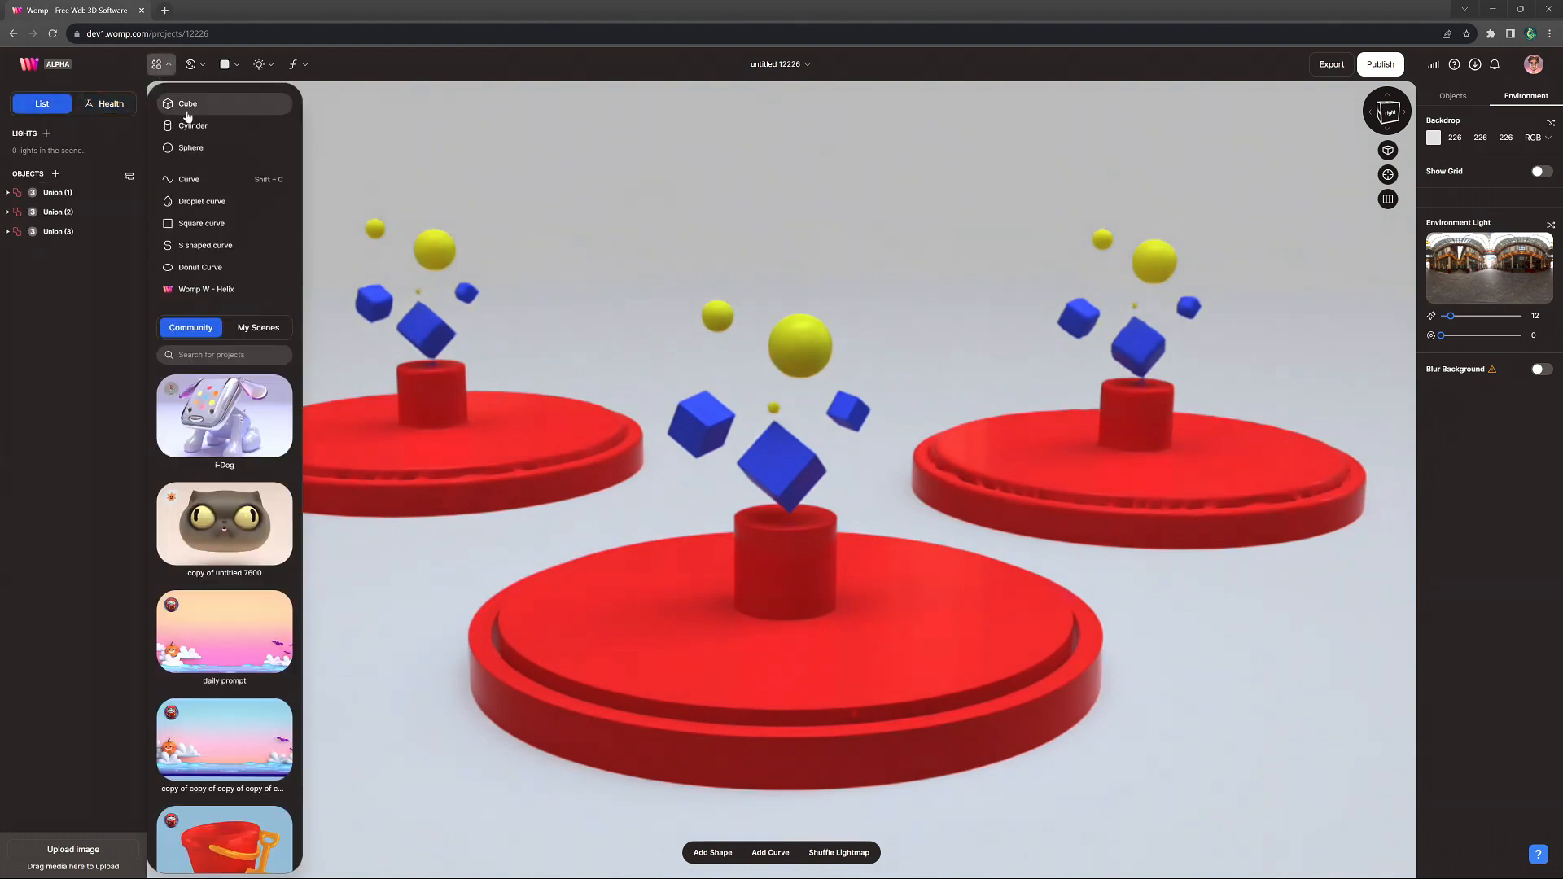
{"action": "left_click", "coordinate": [187, 103]}
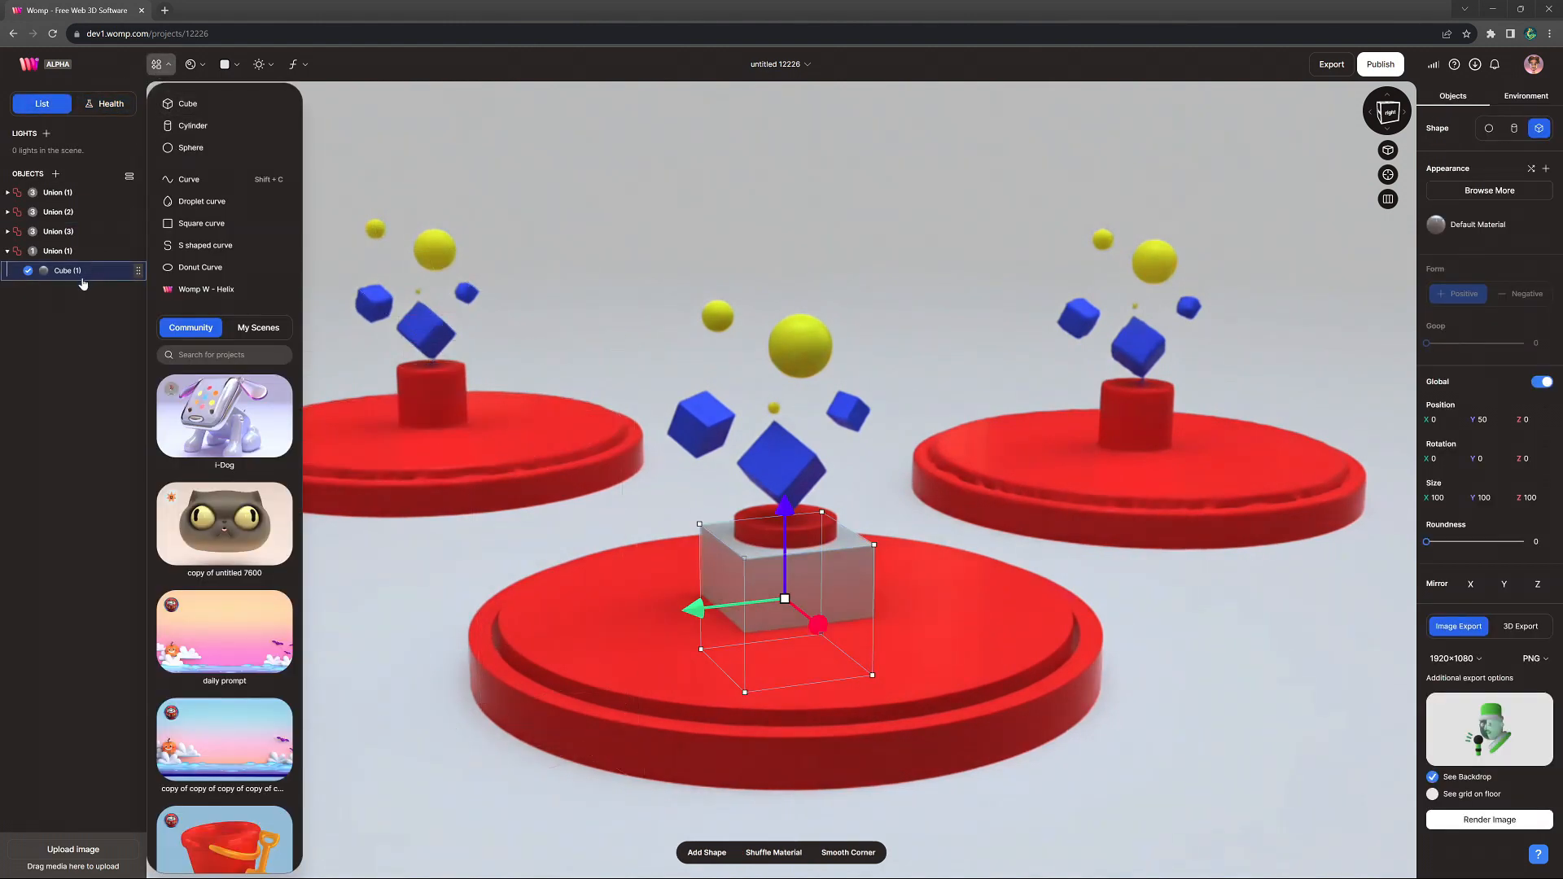
{"action": "left_click", "coordinate": [156, 63]}
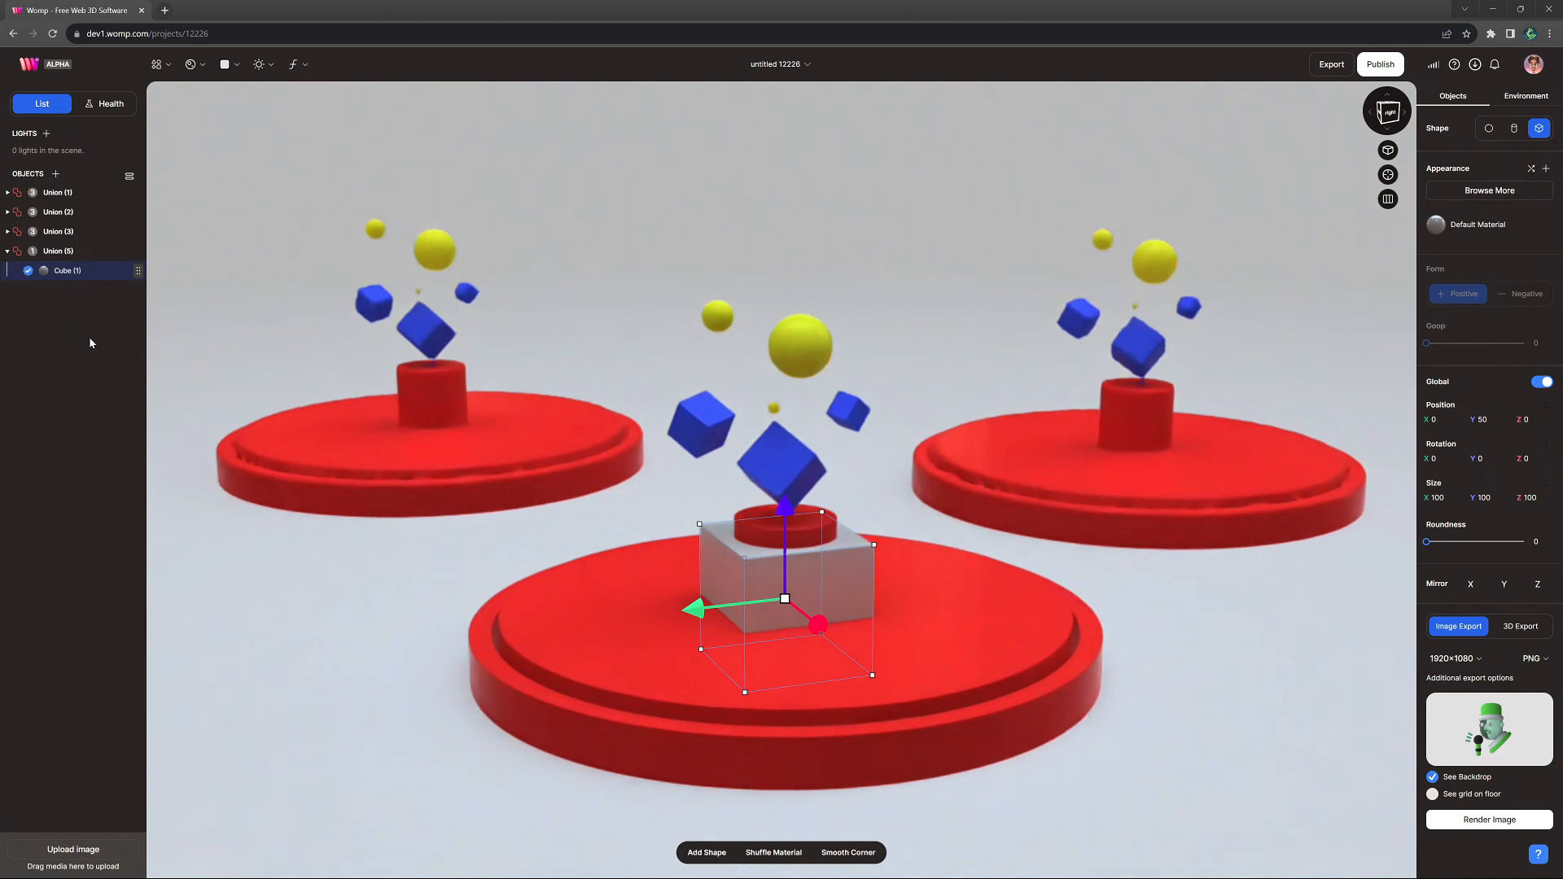
{"action": "left_click", "coordinate": [58, 250]}
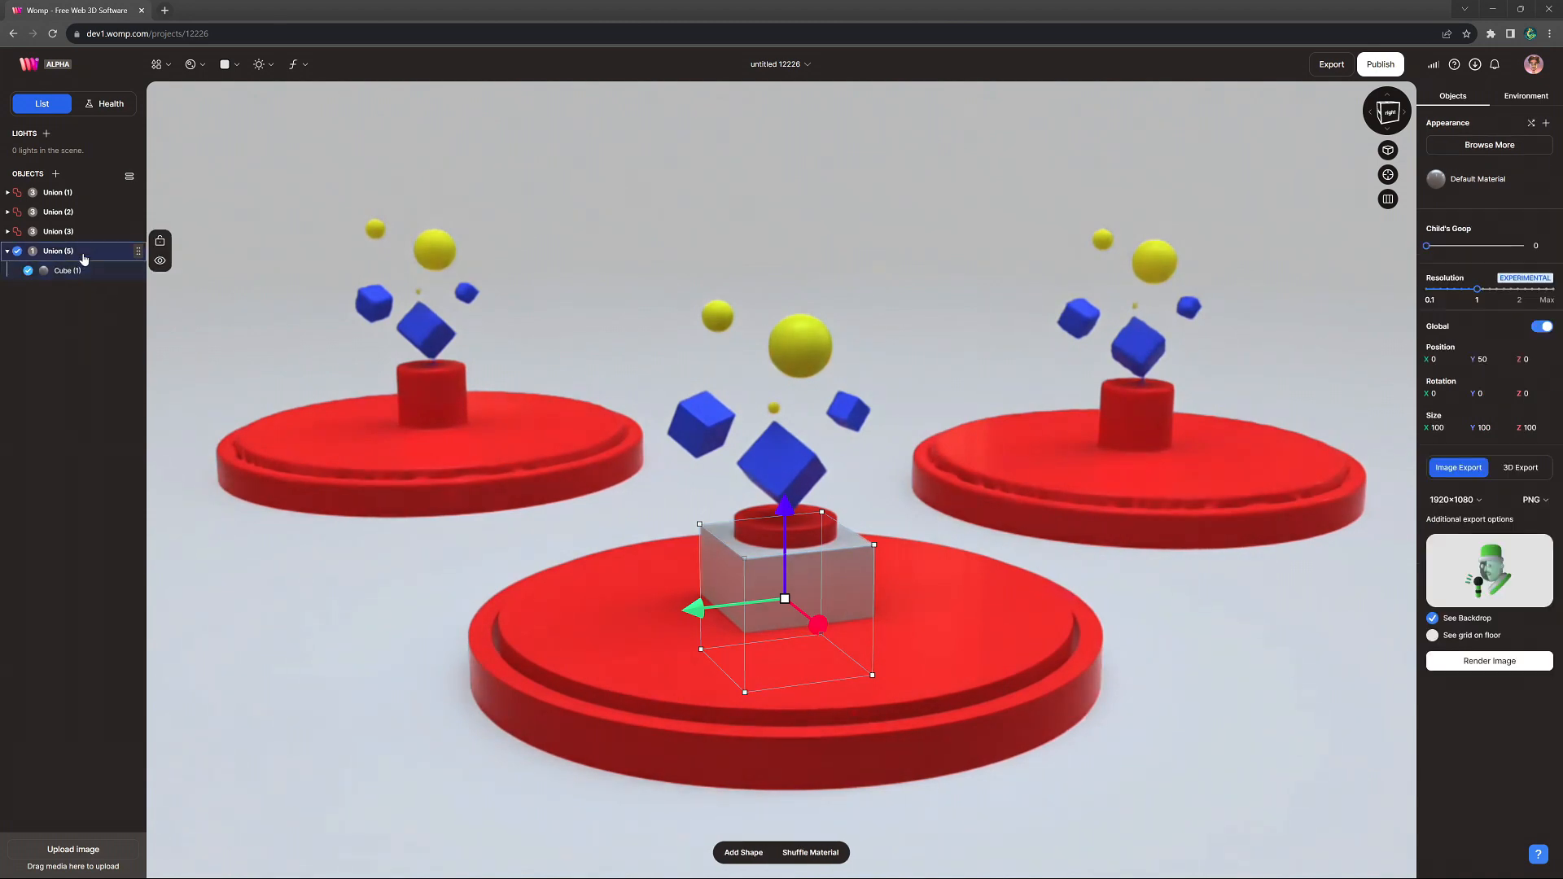
{"action": "left_click", "coordinate": [58, 191]}
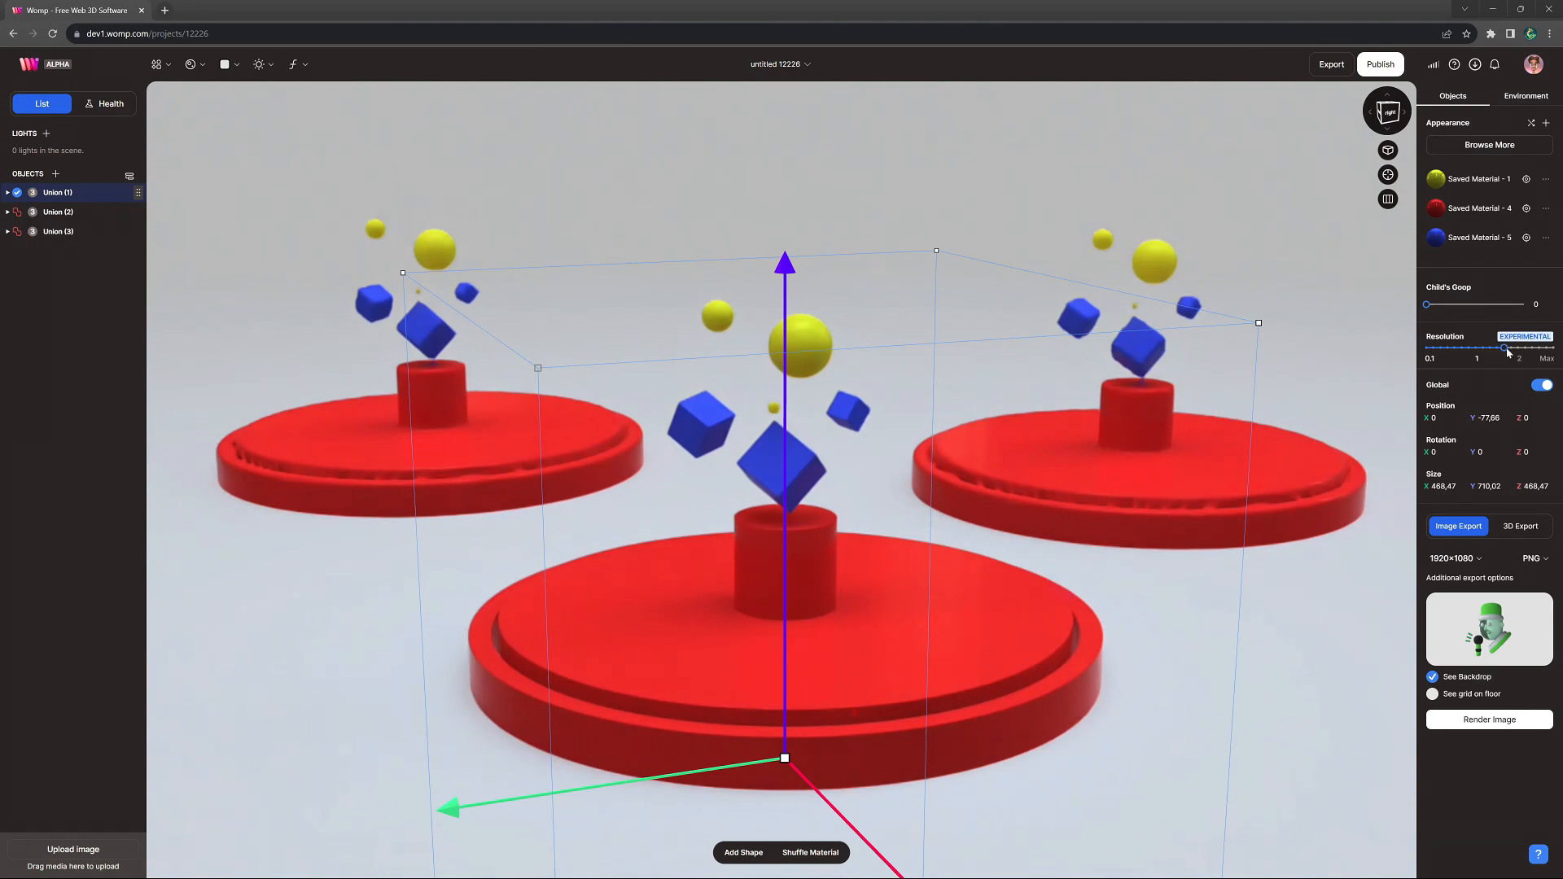
Drag podium Union (1)'s Resolution slider down to its 0.1 minimum.
{"action": "left_click_drag", "start_coordinate": [1504, 350], "coordinate": [1518, 350]}
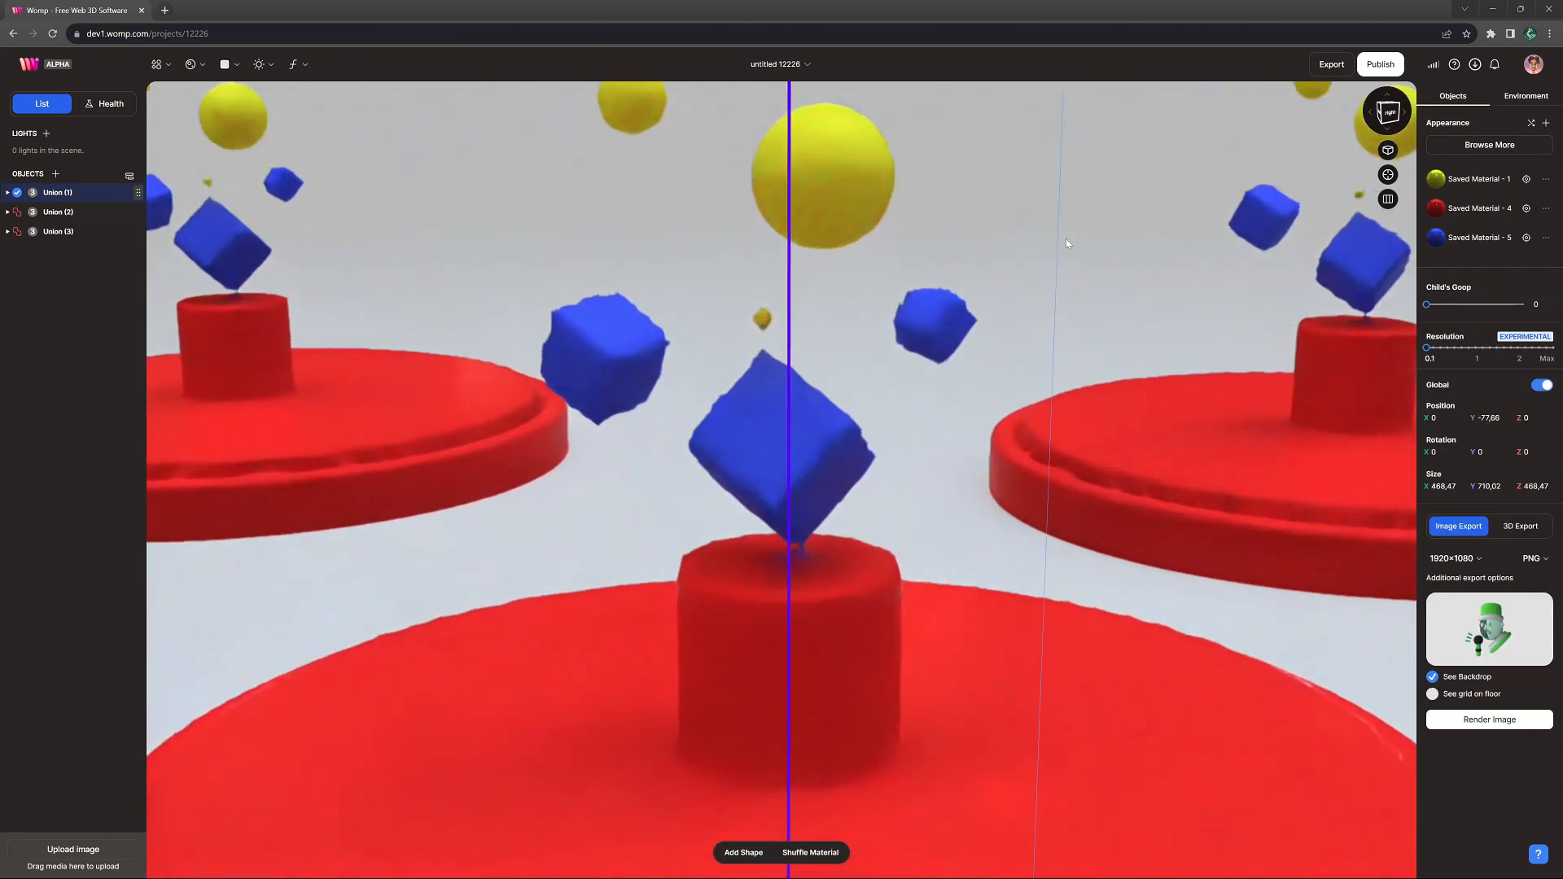
{"action": "left_click_drag", "start_coordinate": [1426, 347], "coordinate": [1474, 347]}
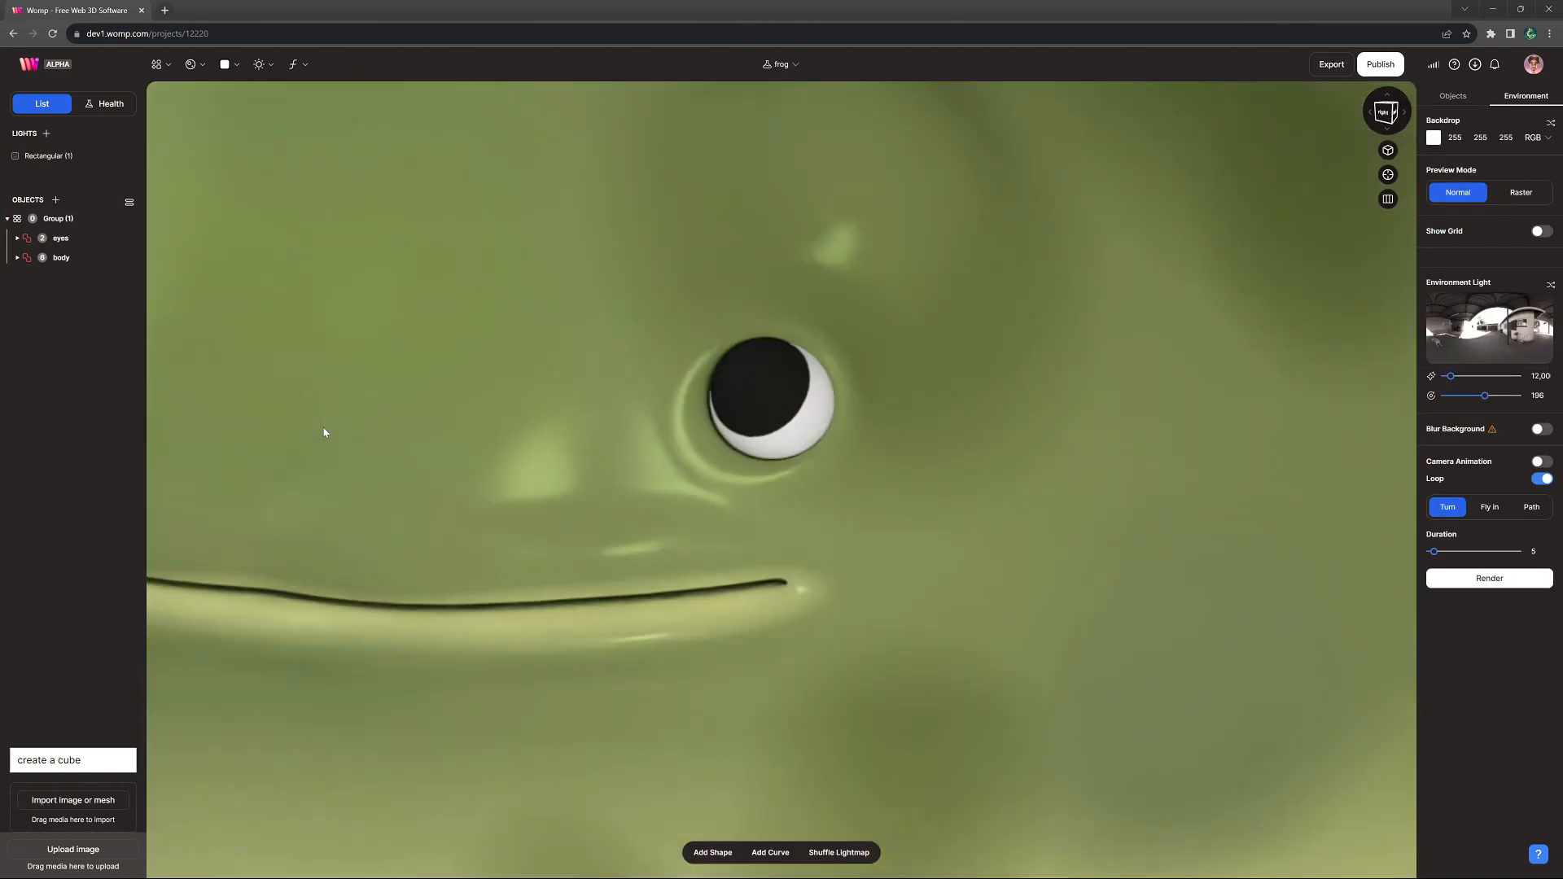
Adjust the frog eyes' resolution, then take the body from 0.1 up near Max.
{"action": "left_click", "coordinate": [59, 237]}
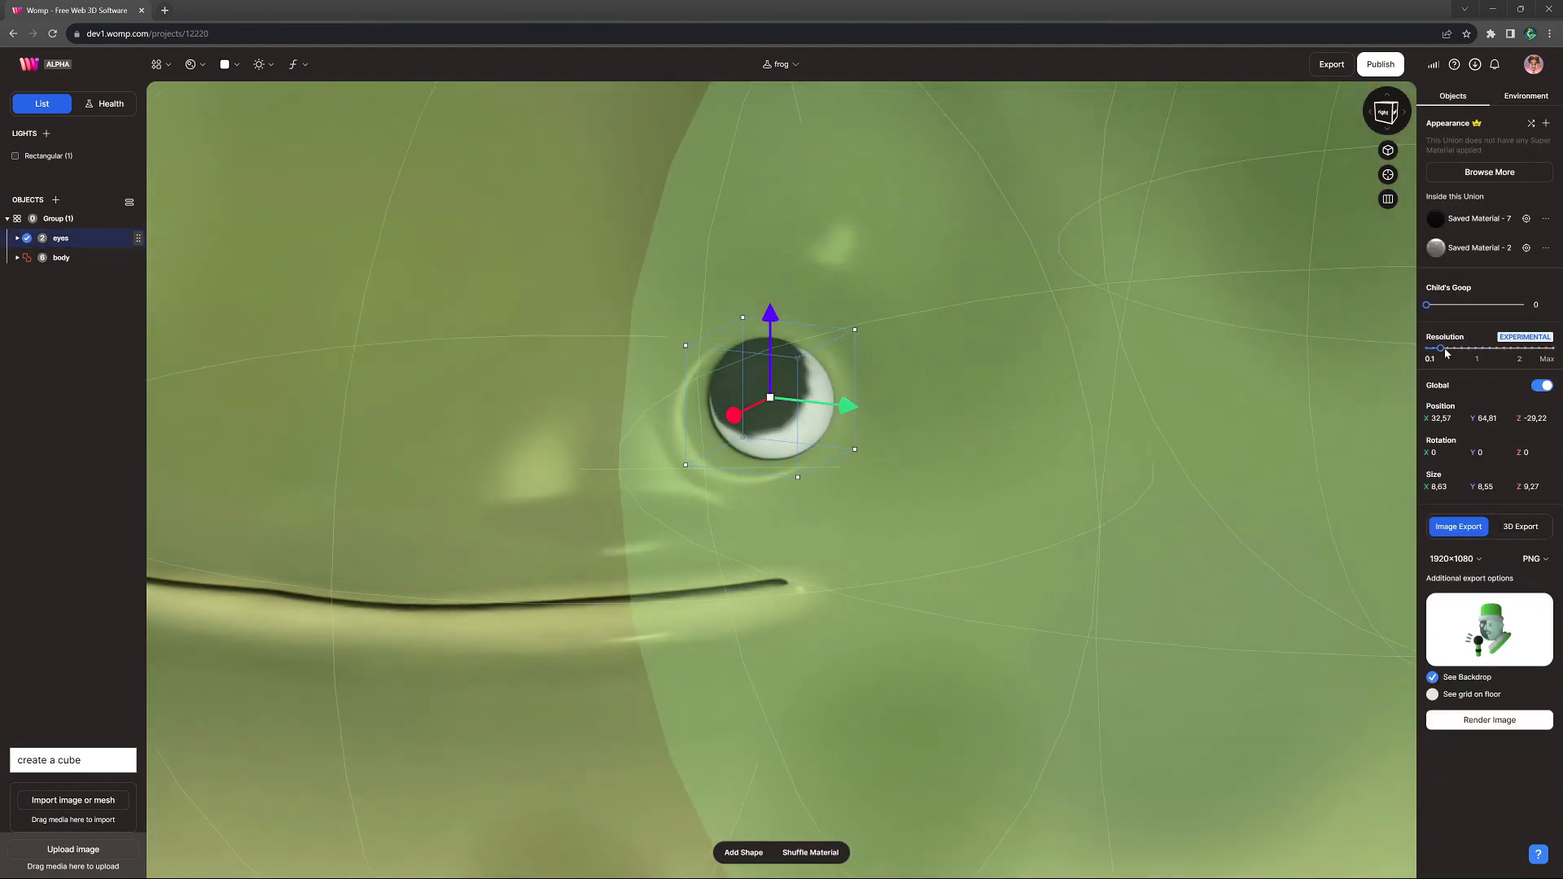
{"action": "left_click_drag", "start_coordinate": [1443, 348], "coordinate": [1523, 349]}
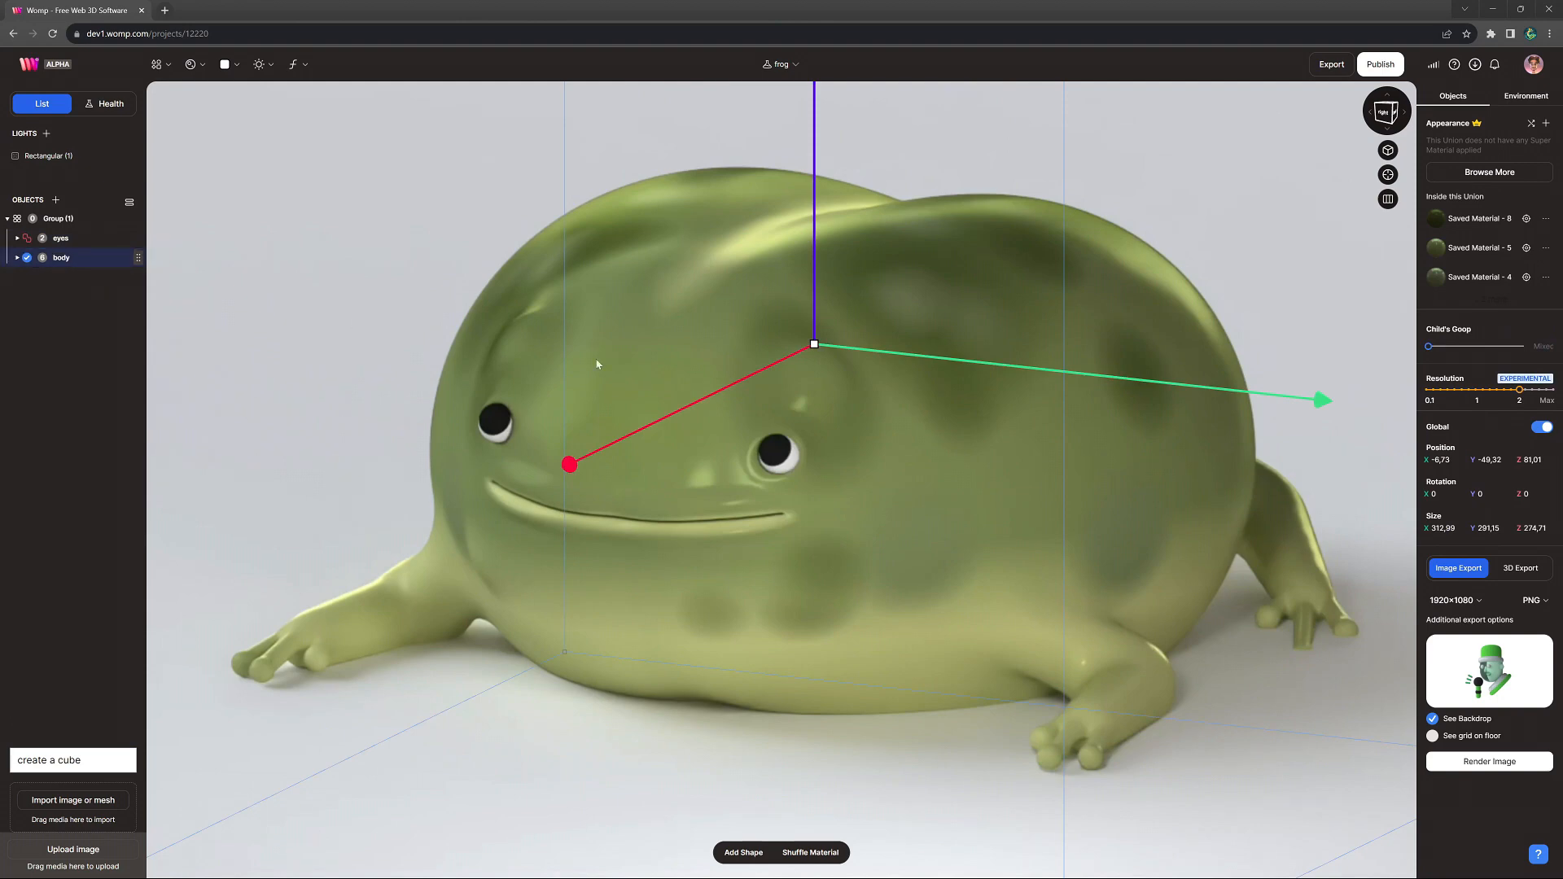
{"action": "left_click_drag", "start_coordinate": [1519, 389], "coordinate": [1475, 389]}
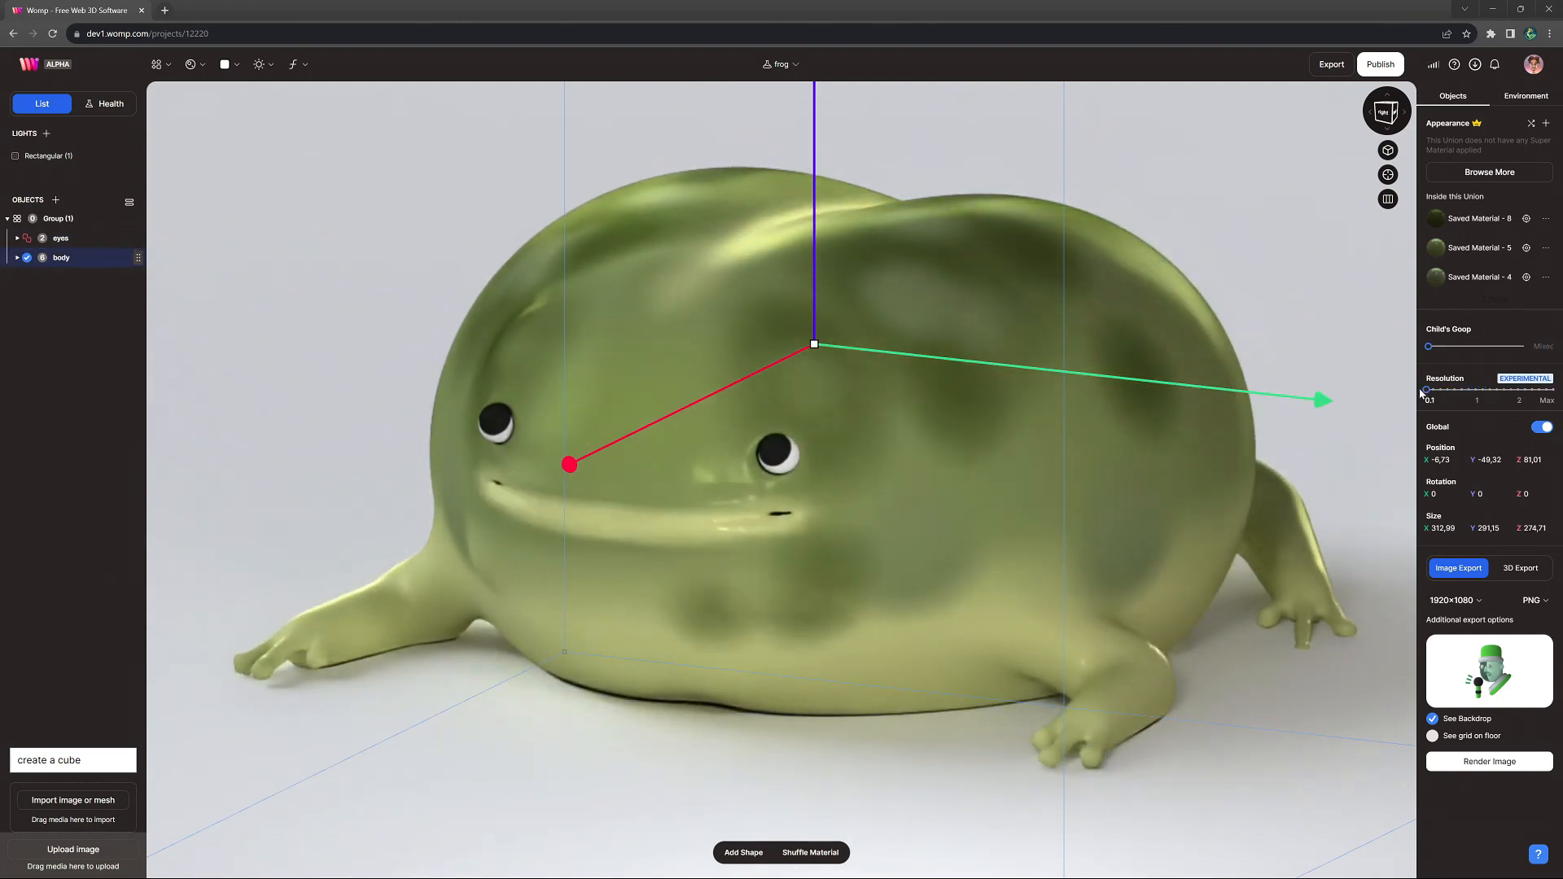
{"action": "left_click_drag", "start_coordinate": [1428, 390], "coordinate": [1488, 390]}
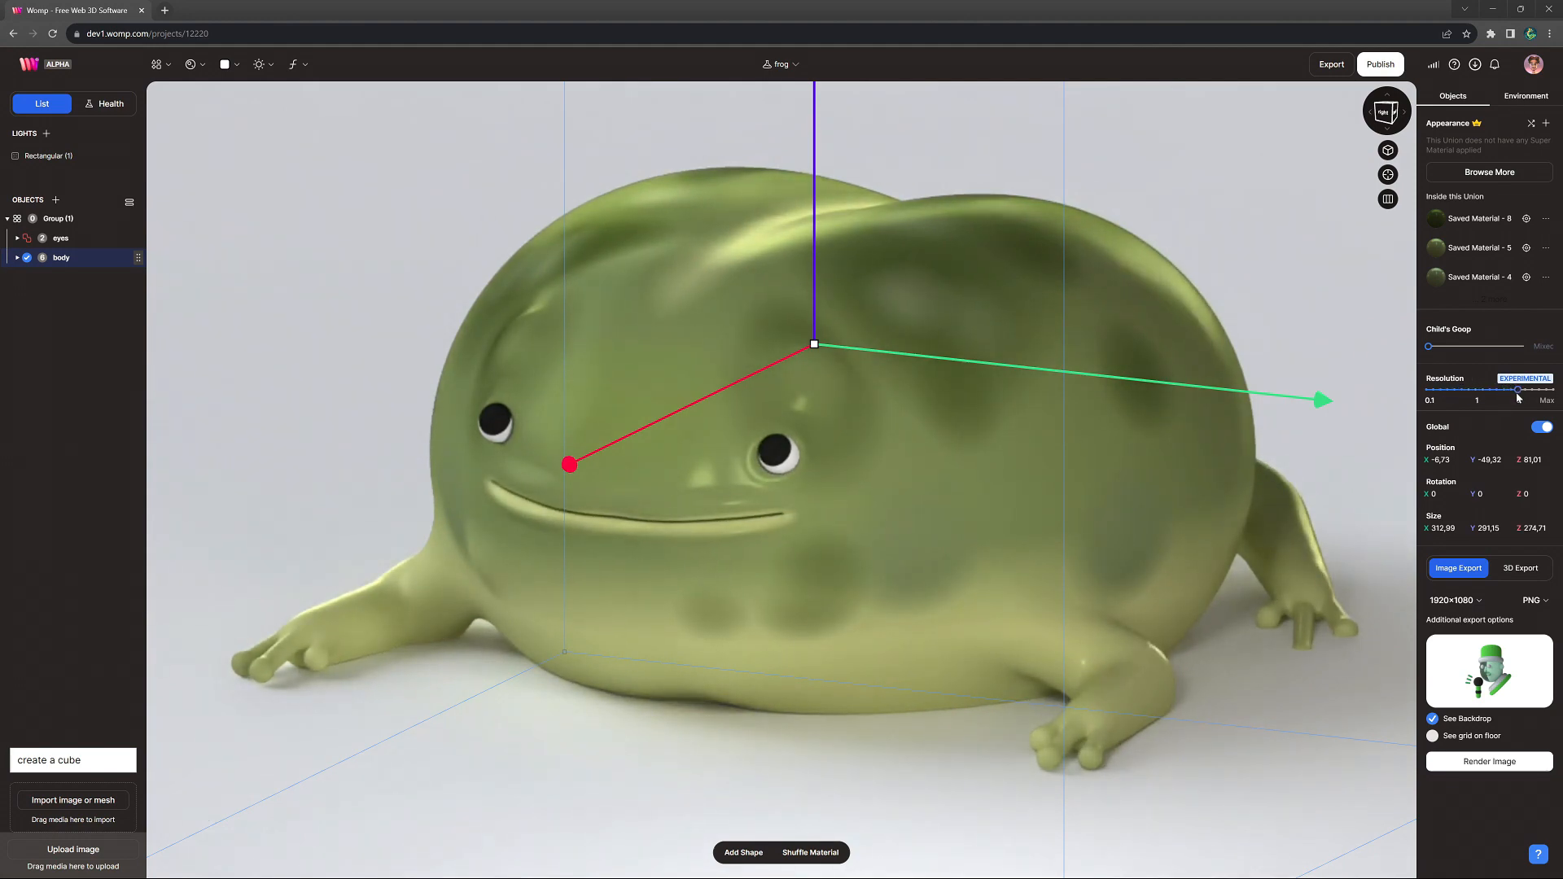
{"action": "left_click_drag", "start_coordinate": [1510, 390], "coordinate": [1543, 390]}
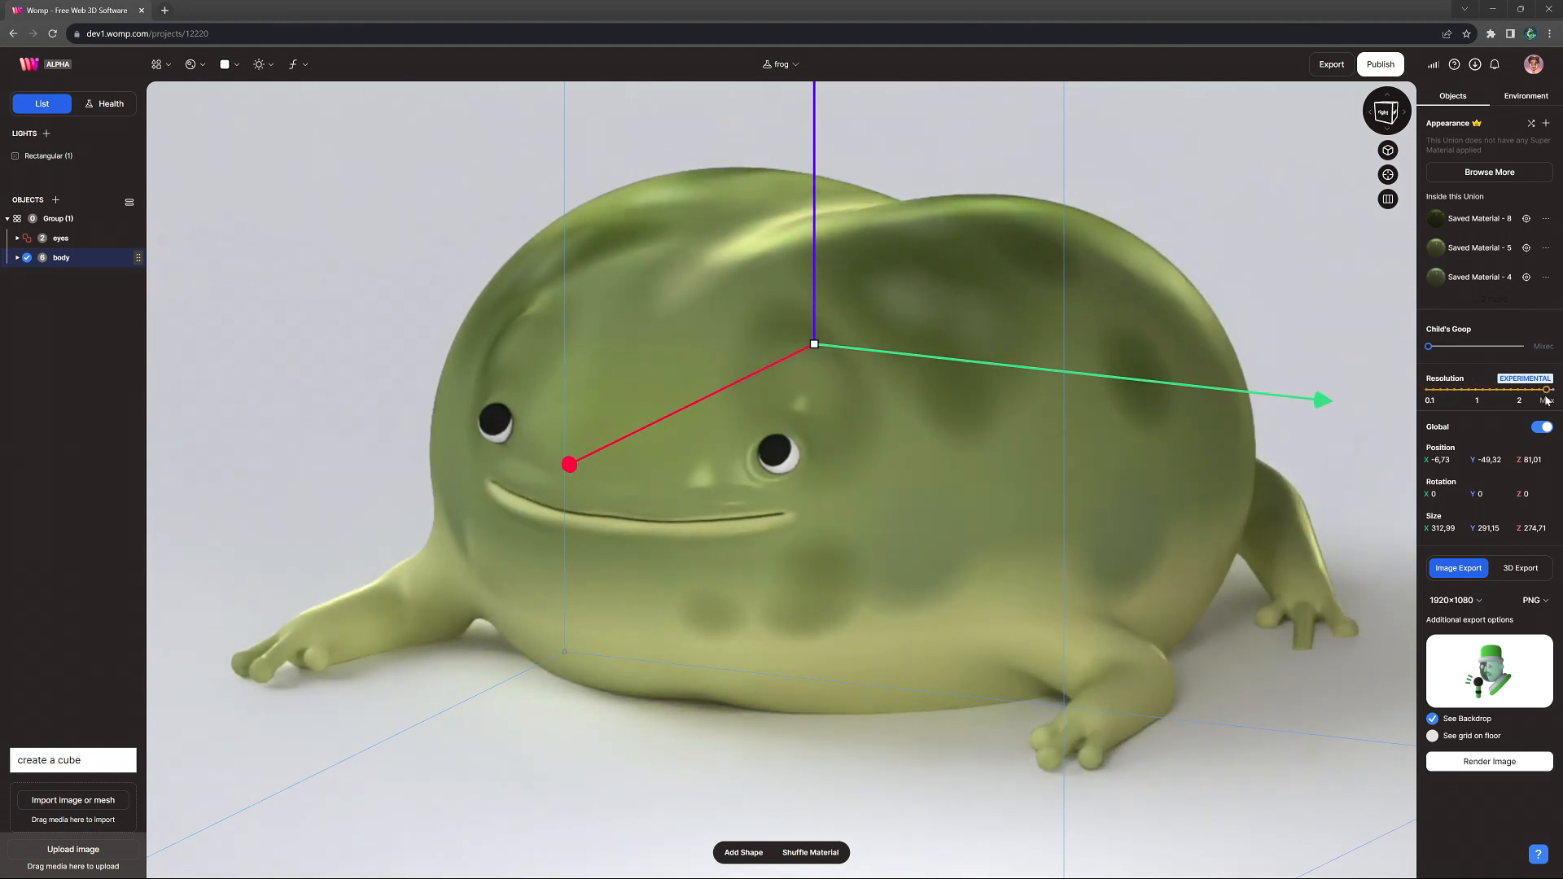
{"action": "left_click_drag", "start_coordinate": [1546, 390], "coordinate": [1504, 390]}
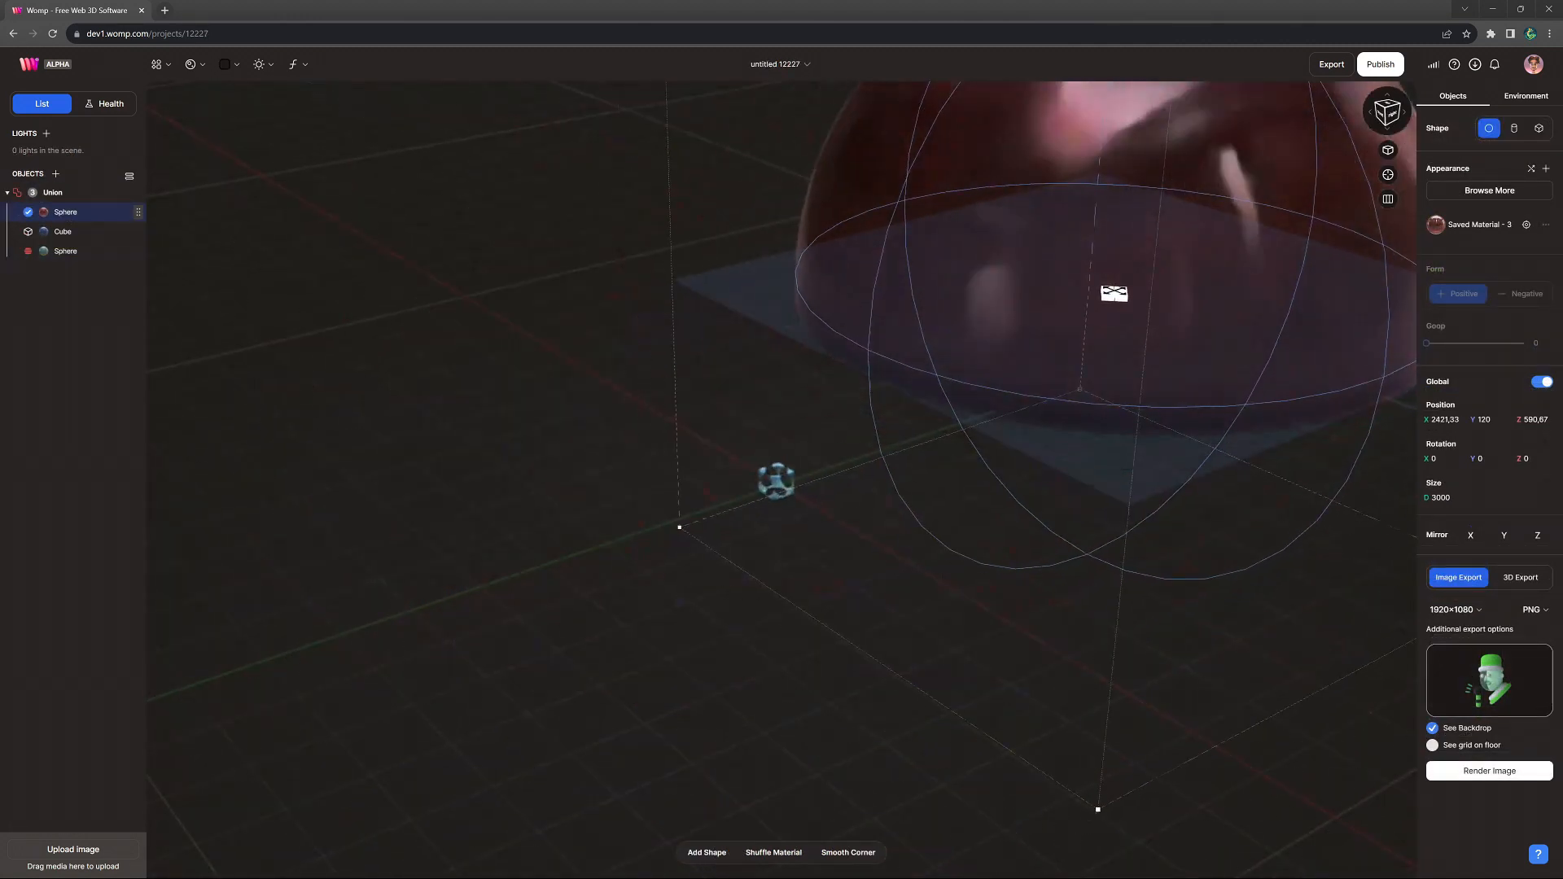
Set the sphere-and-cube union's resolution to 1, then change it again.
{"action": "left_click", "coordinate": [1524, 96]}
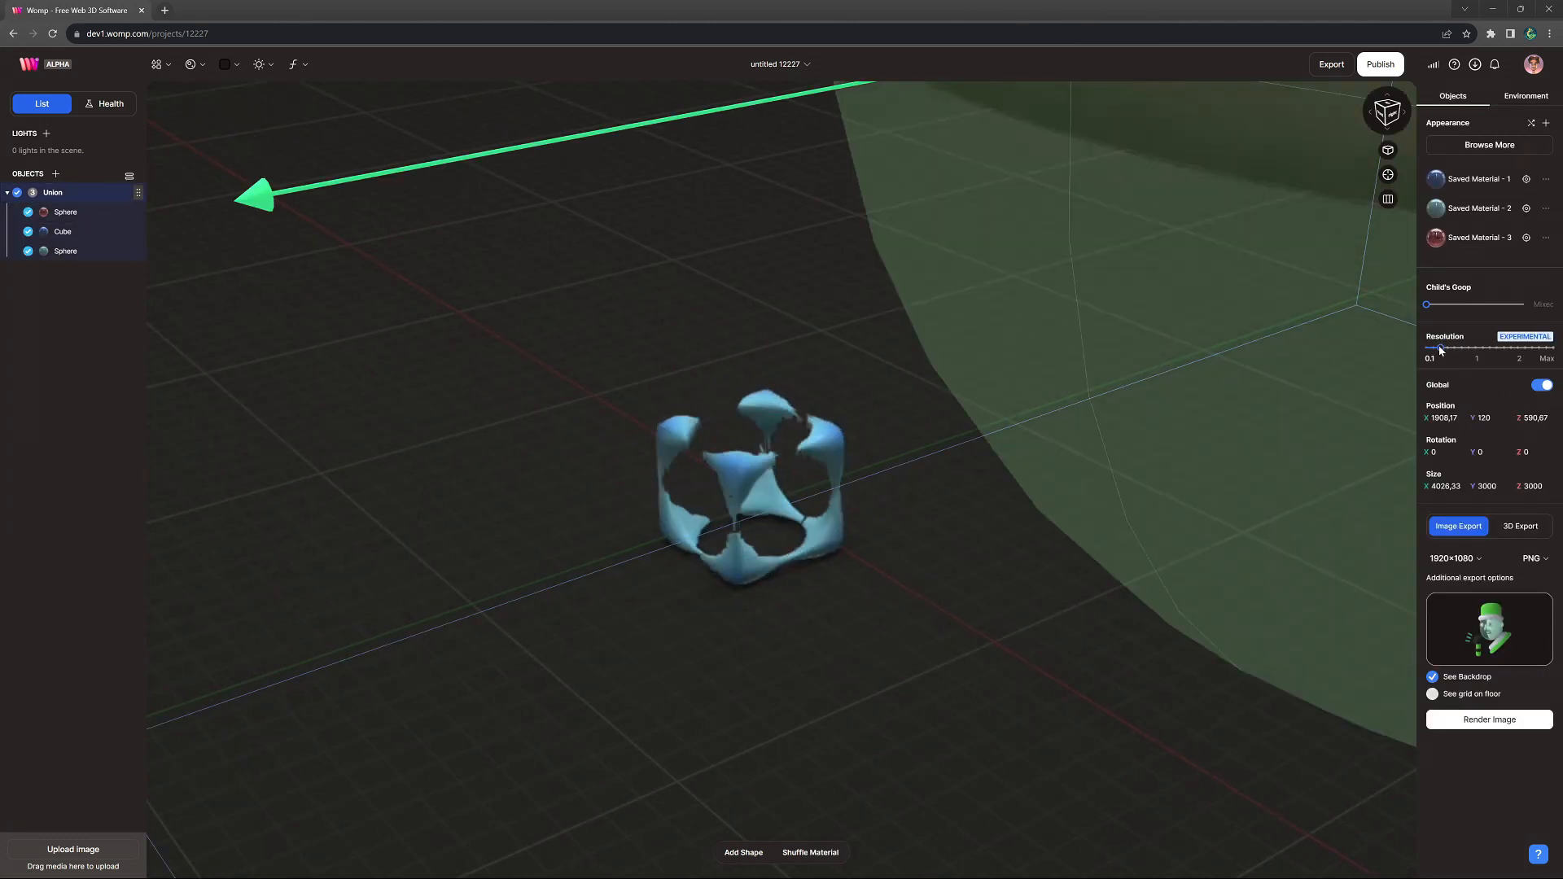
{"action": "left_click_drag", "start_coordinate": [1429, 348], "coordinate": [1483, 347]}
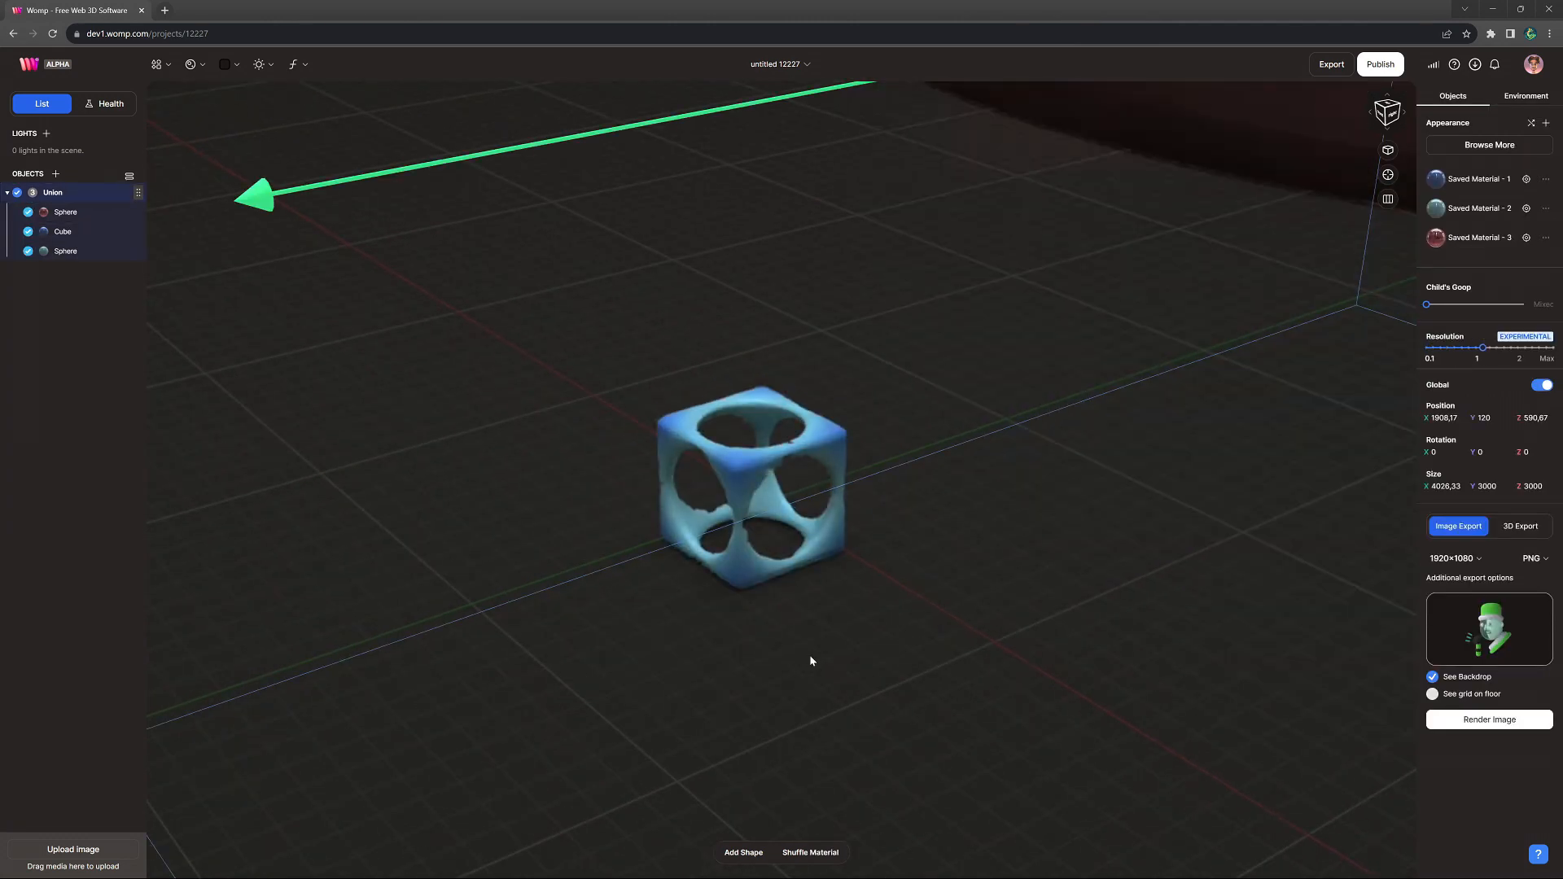
{"action": "left_click", "coordinate": [65, 212]}
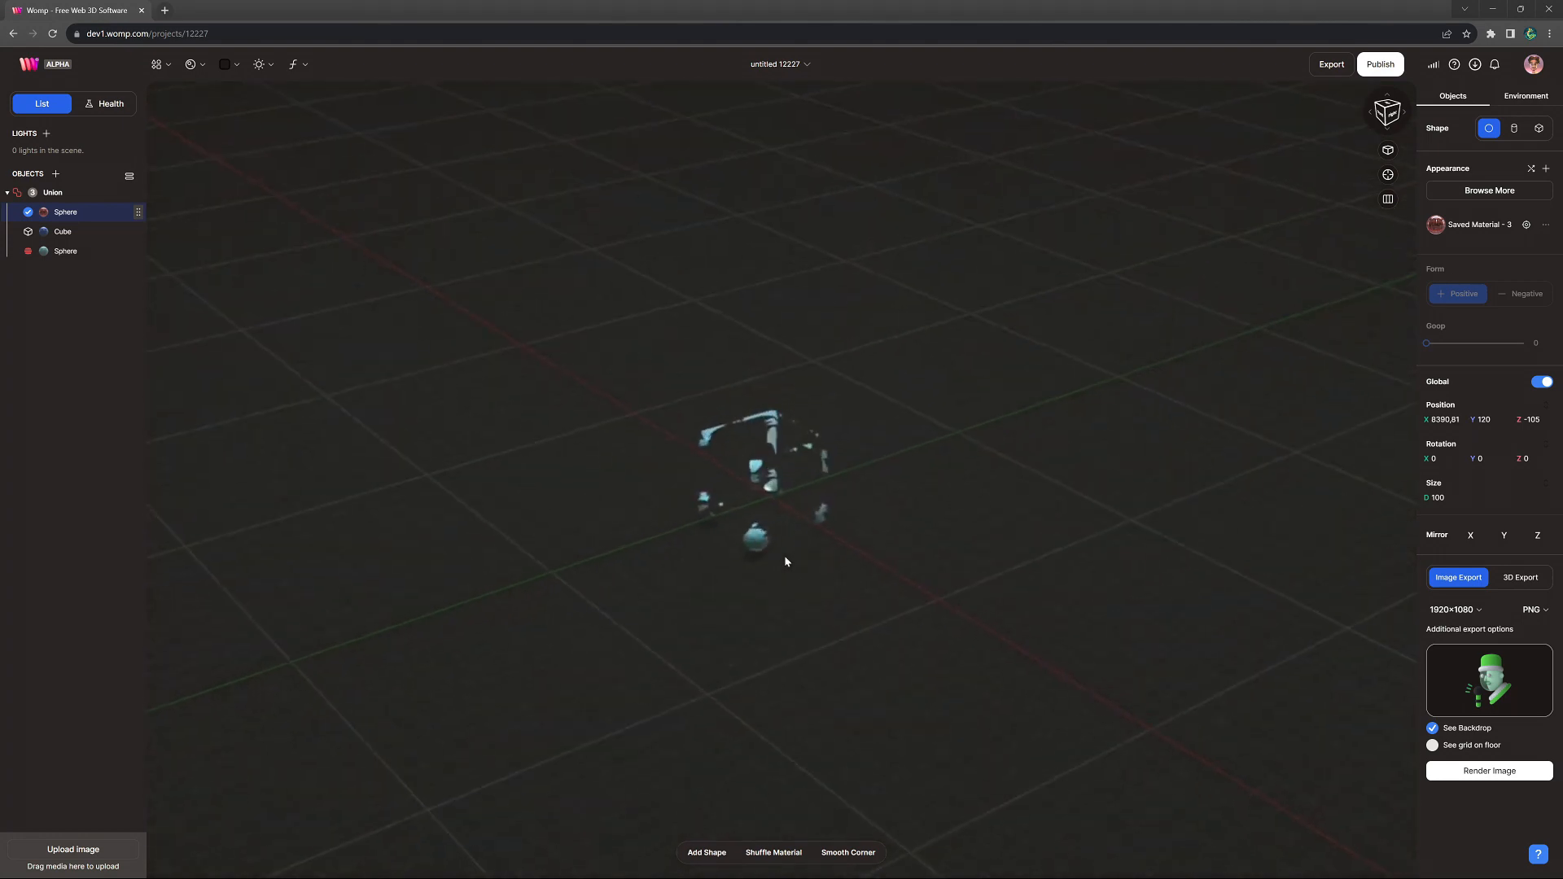
{"action": "left_click", "coordinate": [53, 191]}
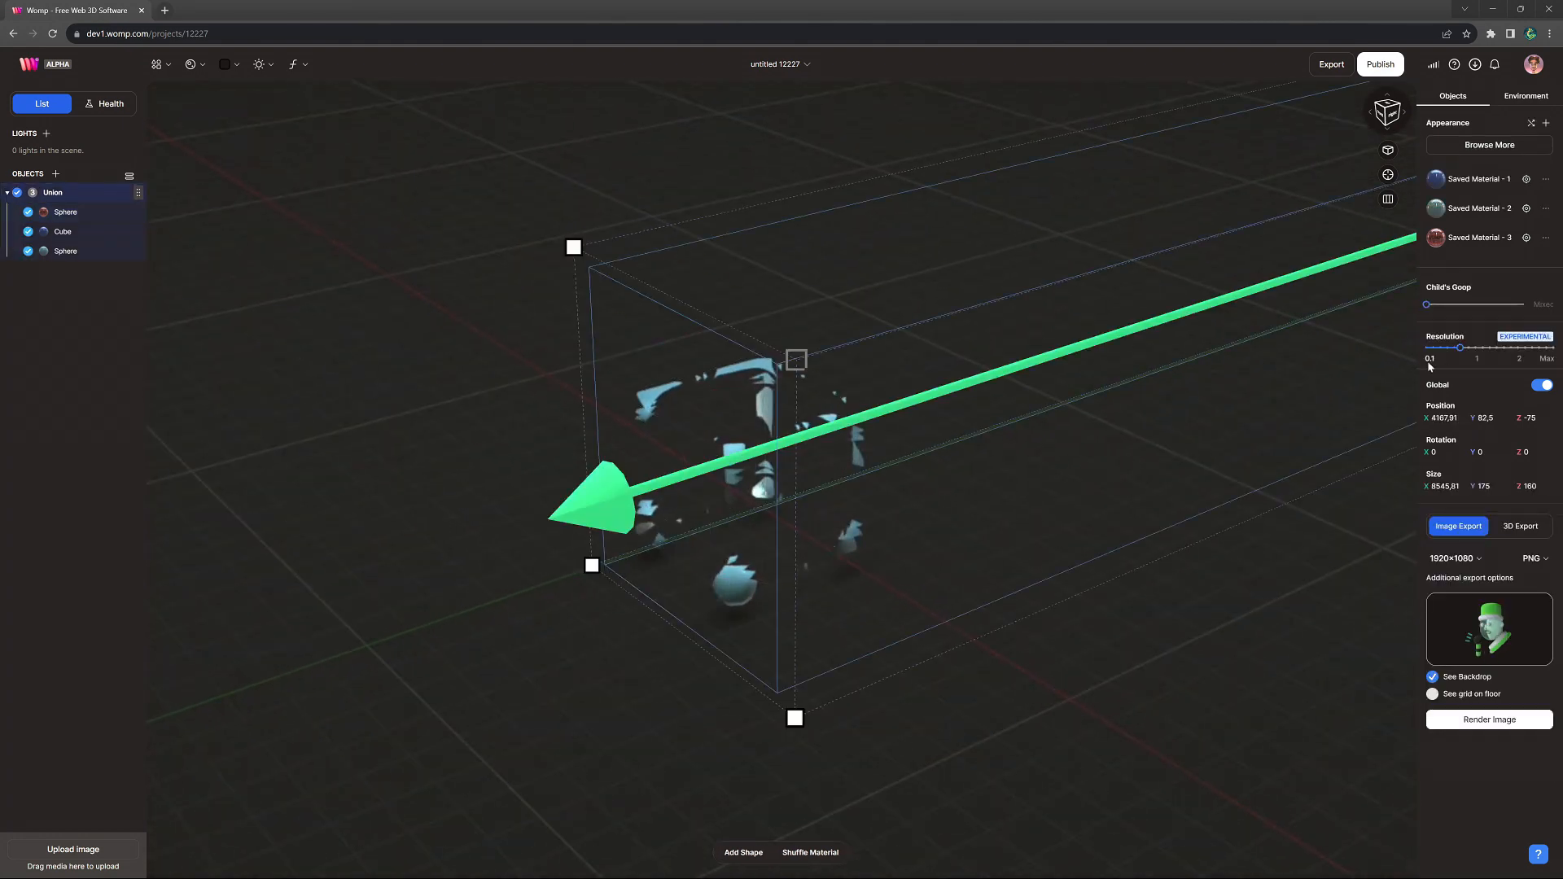
{"action": "left_click_drag", "start_coordinate": [1460, 347], "coordinate": [1550, 348]}
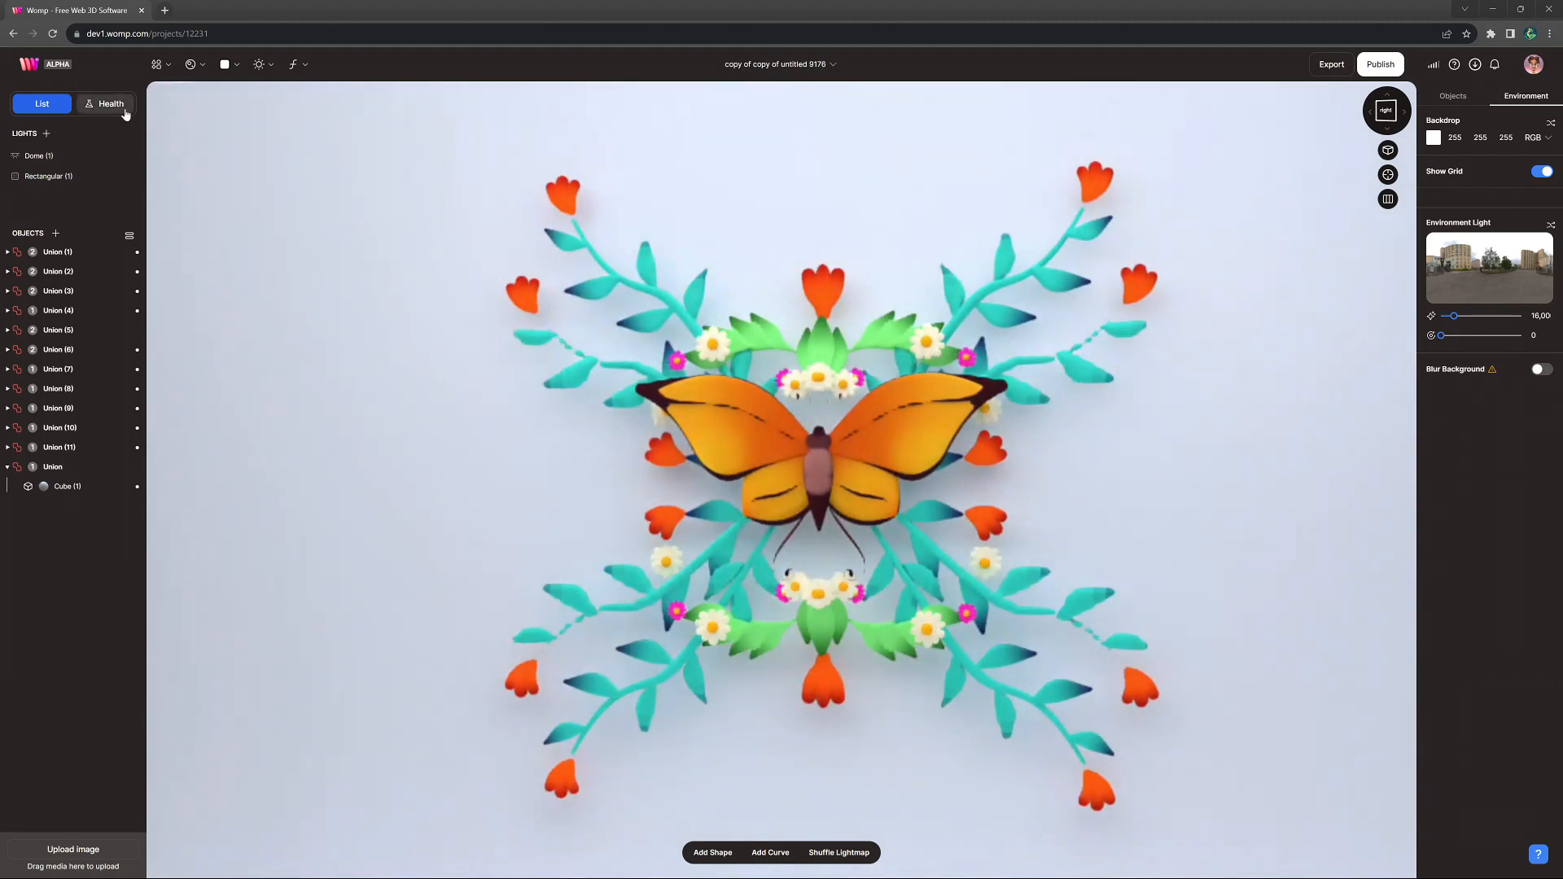
In Health, raise butterfly Union (1) to Max and Unions 3, 4, 9 and 10 to about 2.
{"action": "left_click", "coordinate": [110, 102]}
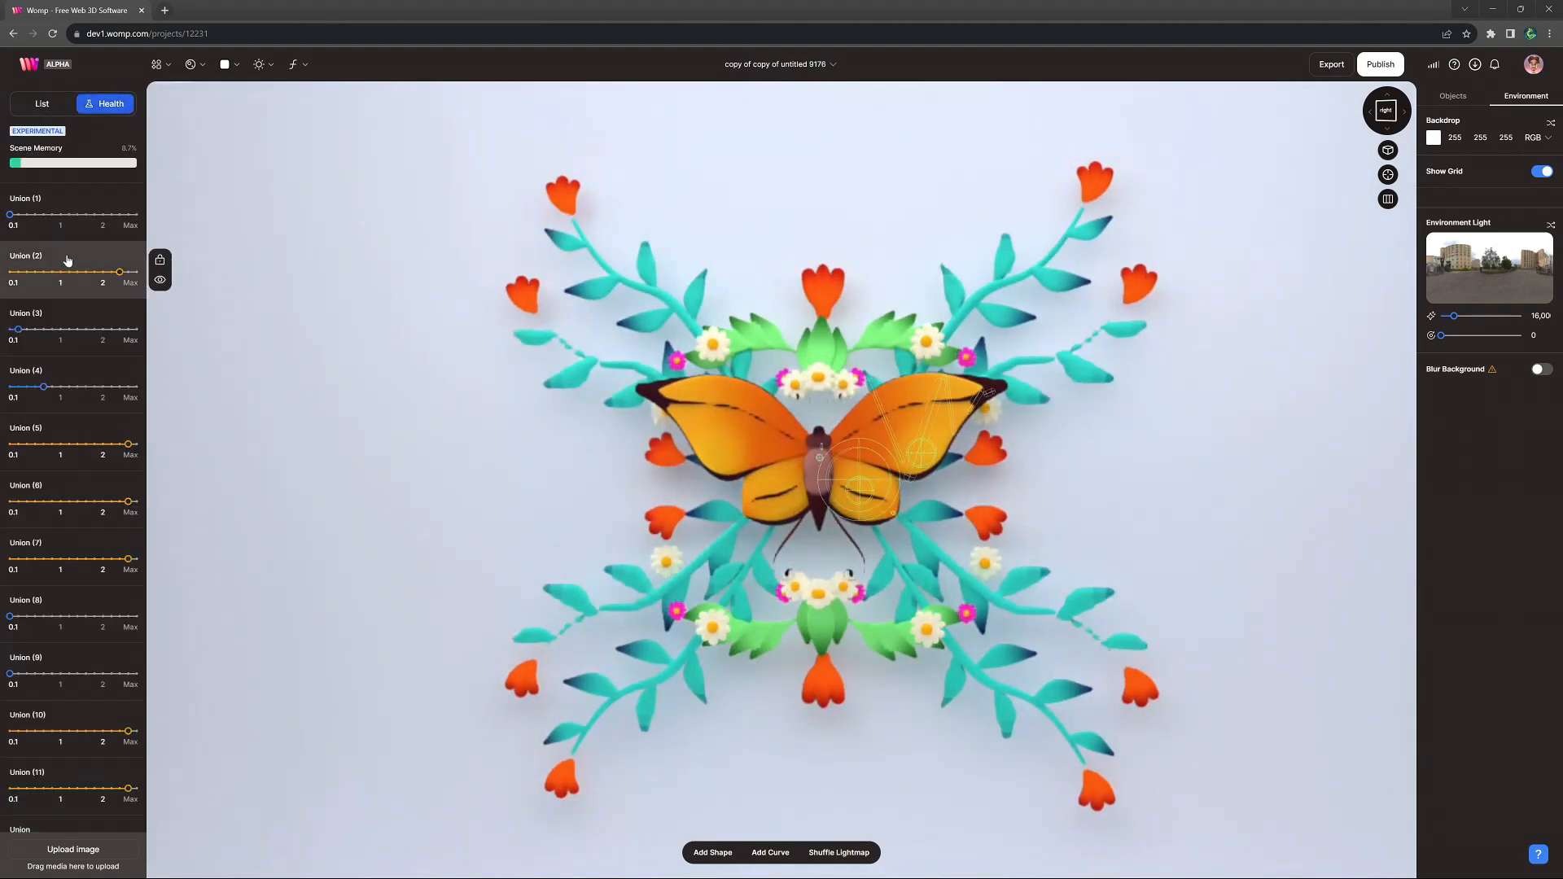
{"action": "scroll", "scroll_direction": "down", "scroll_amount": 3}
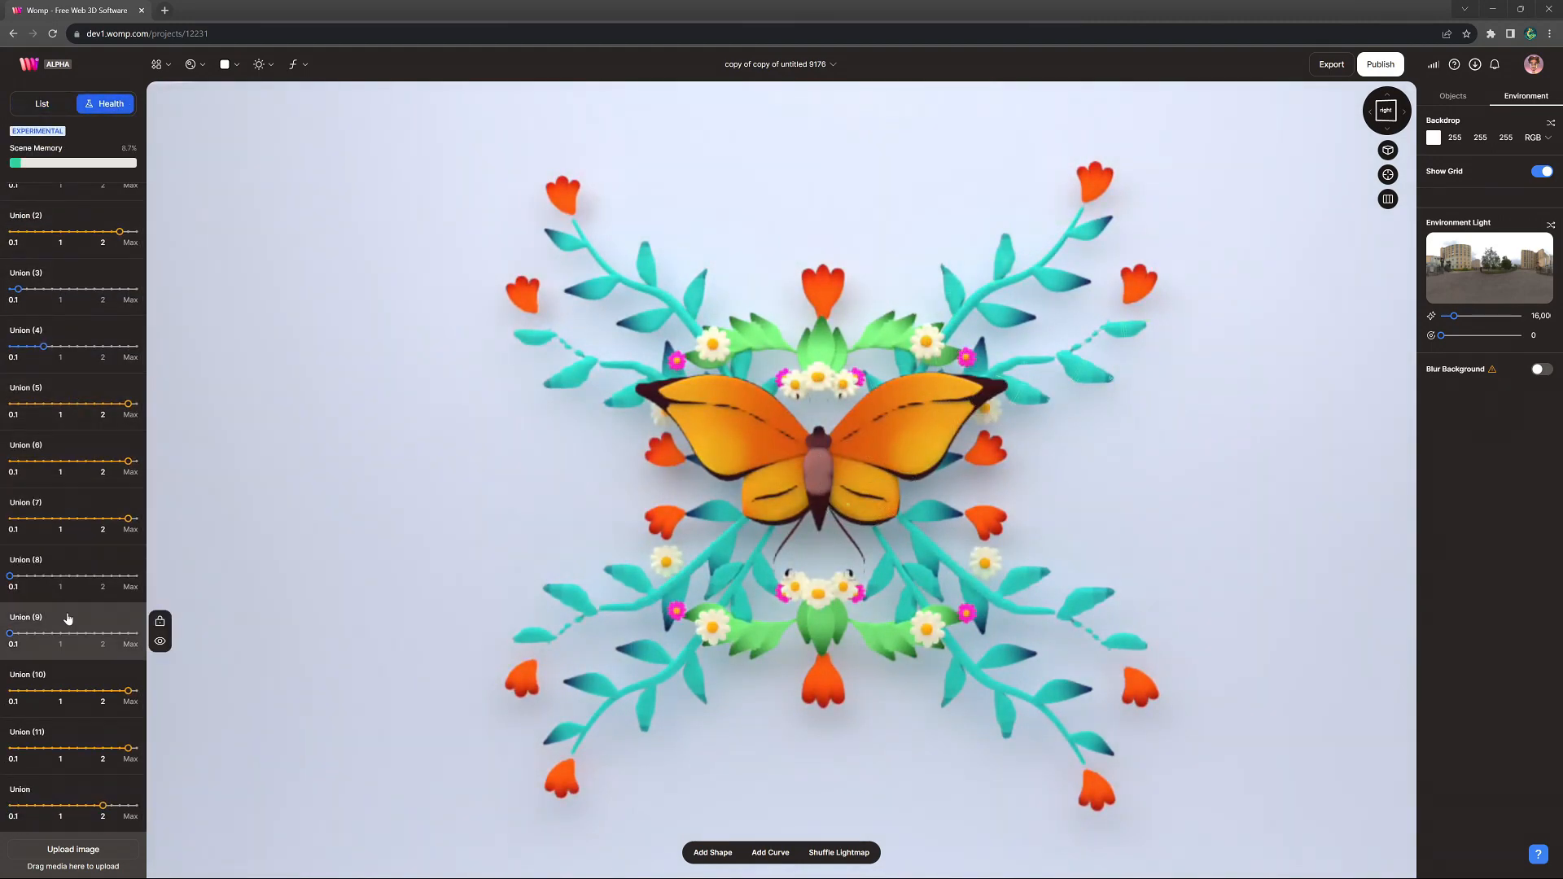
{"action": "scroll", "scroll_direction": "up", "scroll_amount": 3}
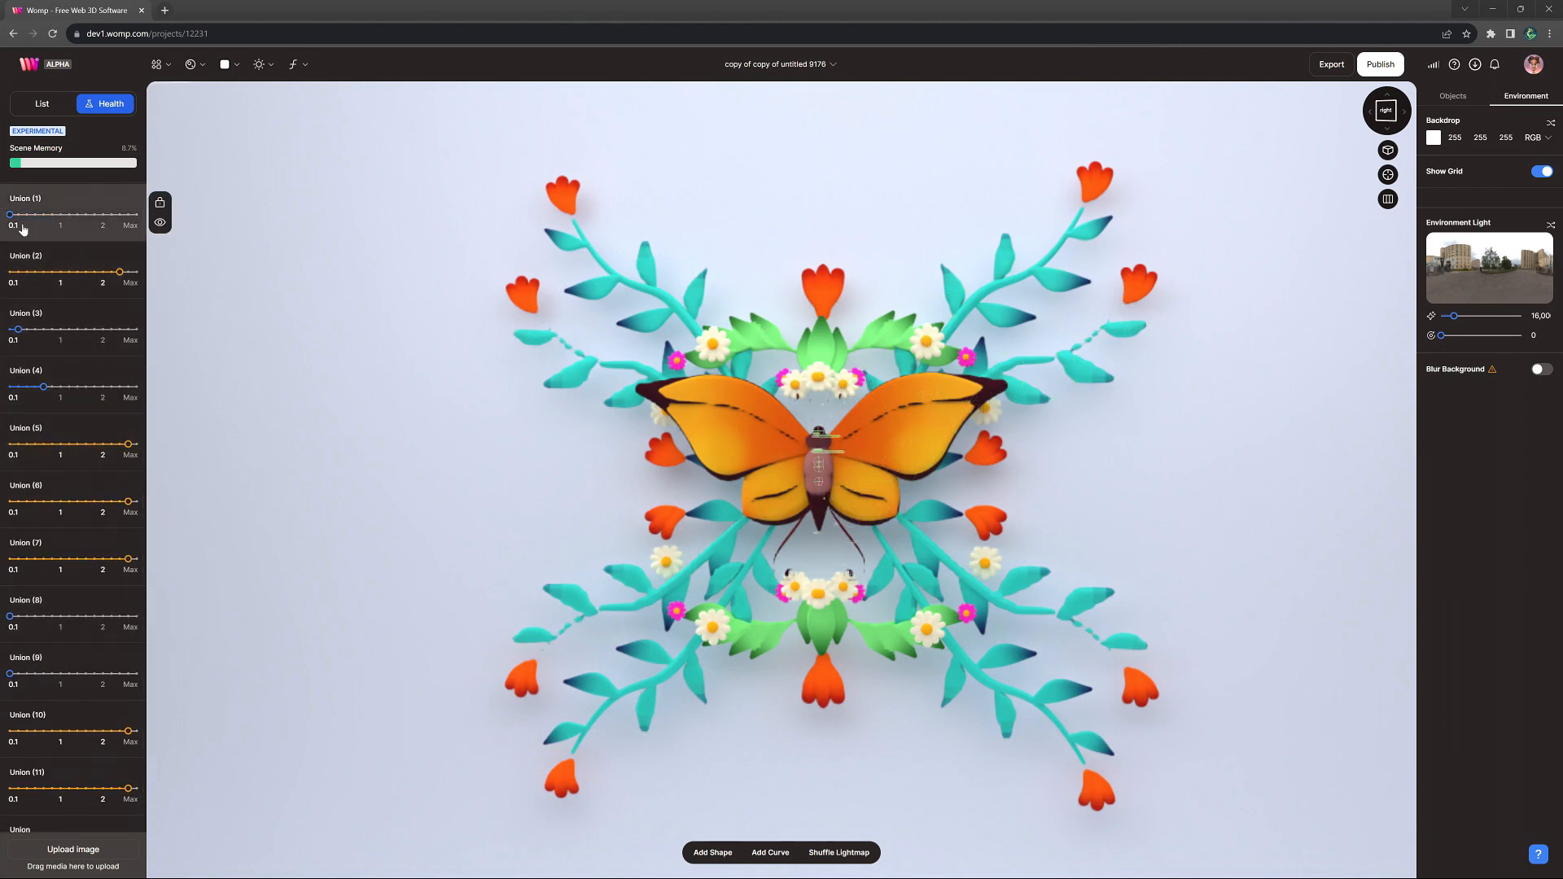
{"action": "left_click_drag", "start_coordinate": [9, 214], "coordinate": [137, 214]}
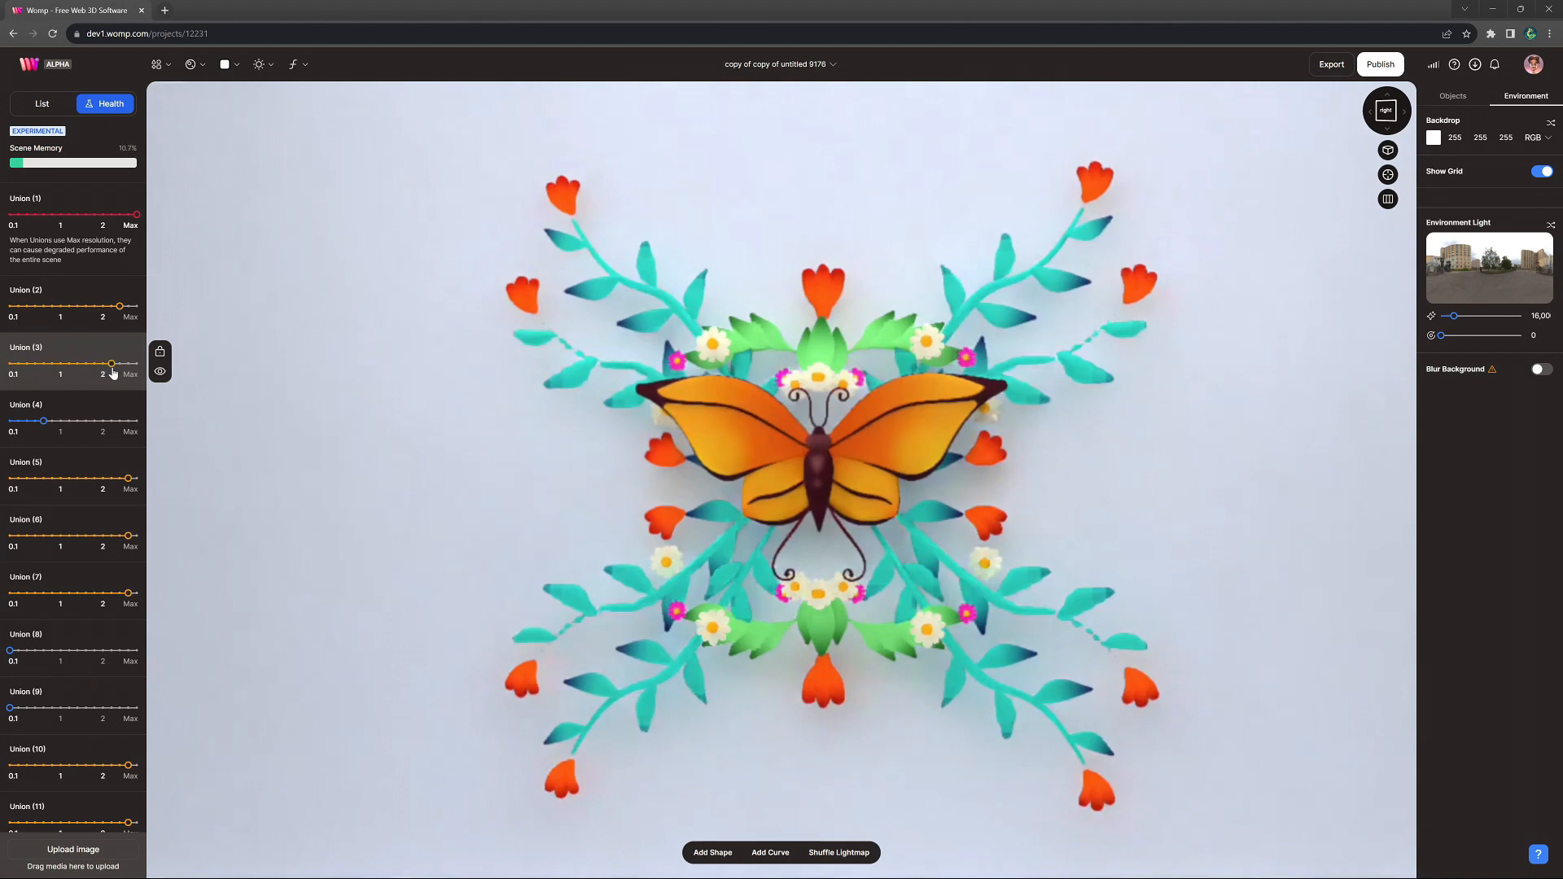
{"action": "left_click_drag", "start_coordinate": [112, 361], "coordinate": [8, 361]}
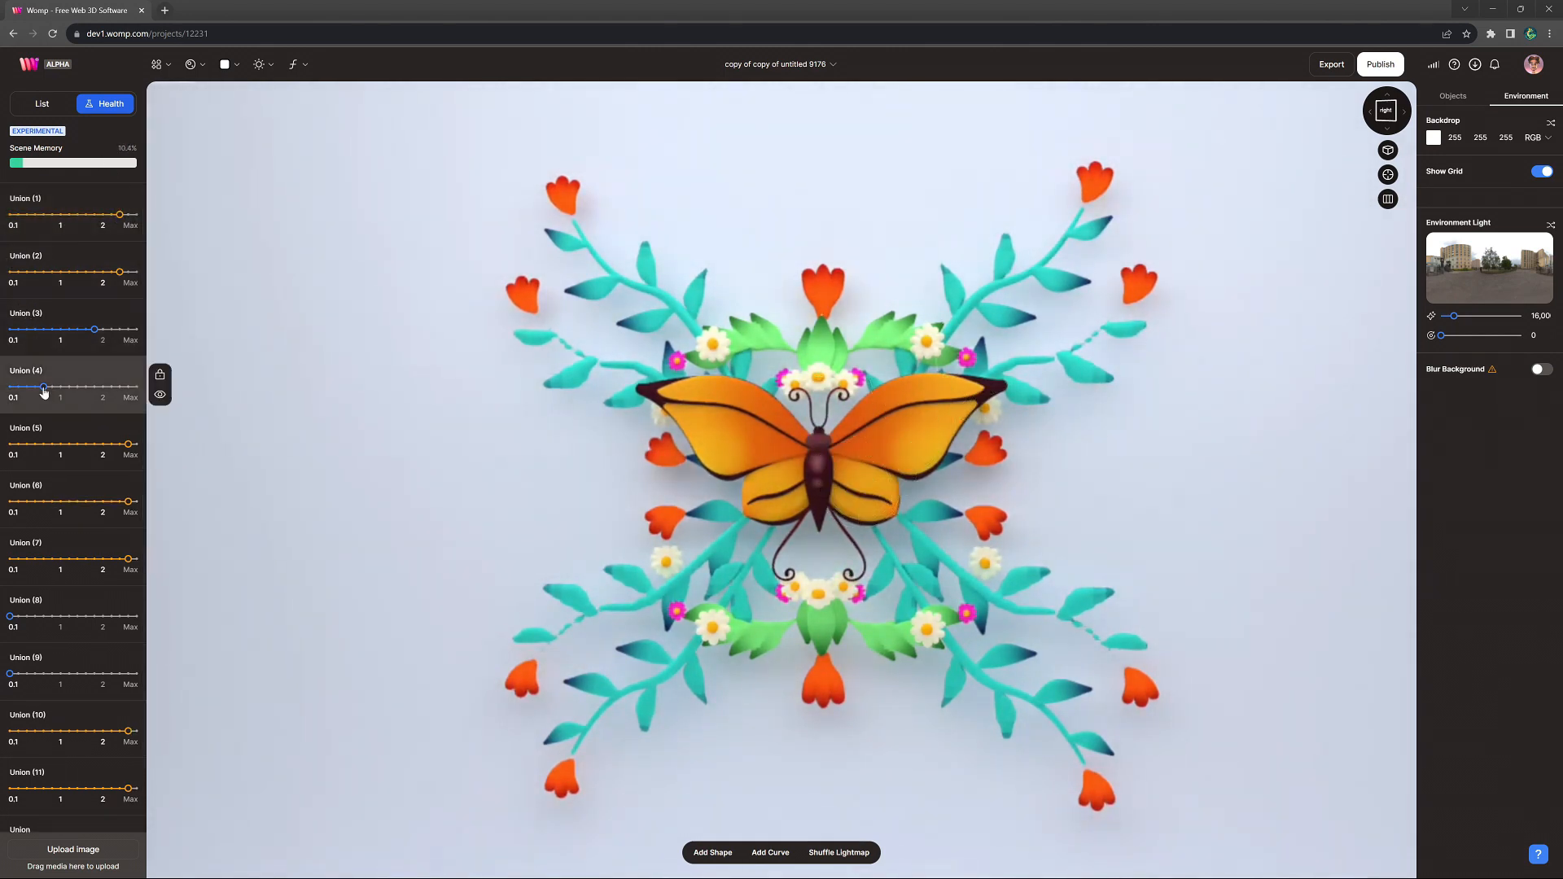
{"action": "left_click_drag", "start_coordinate": [43, 386], "coordinate": [120, 386]}
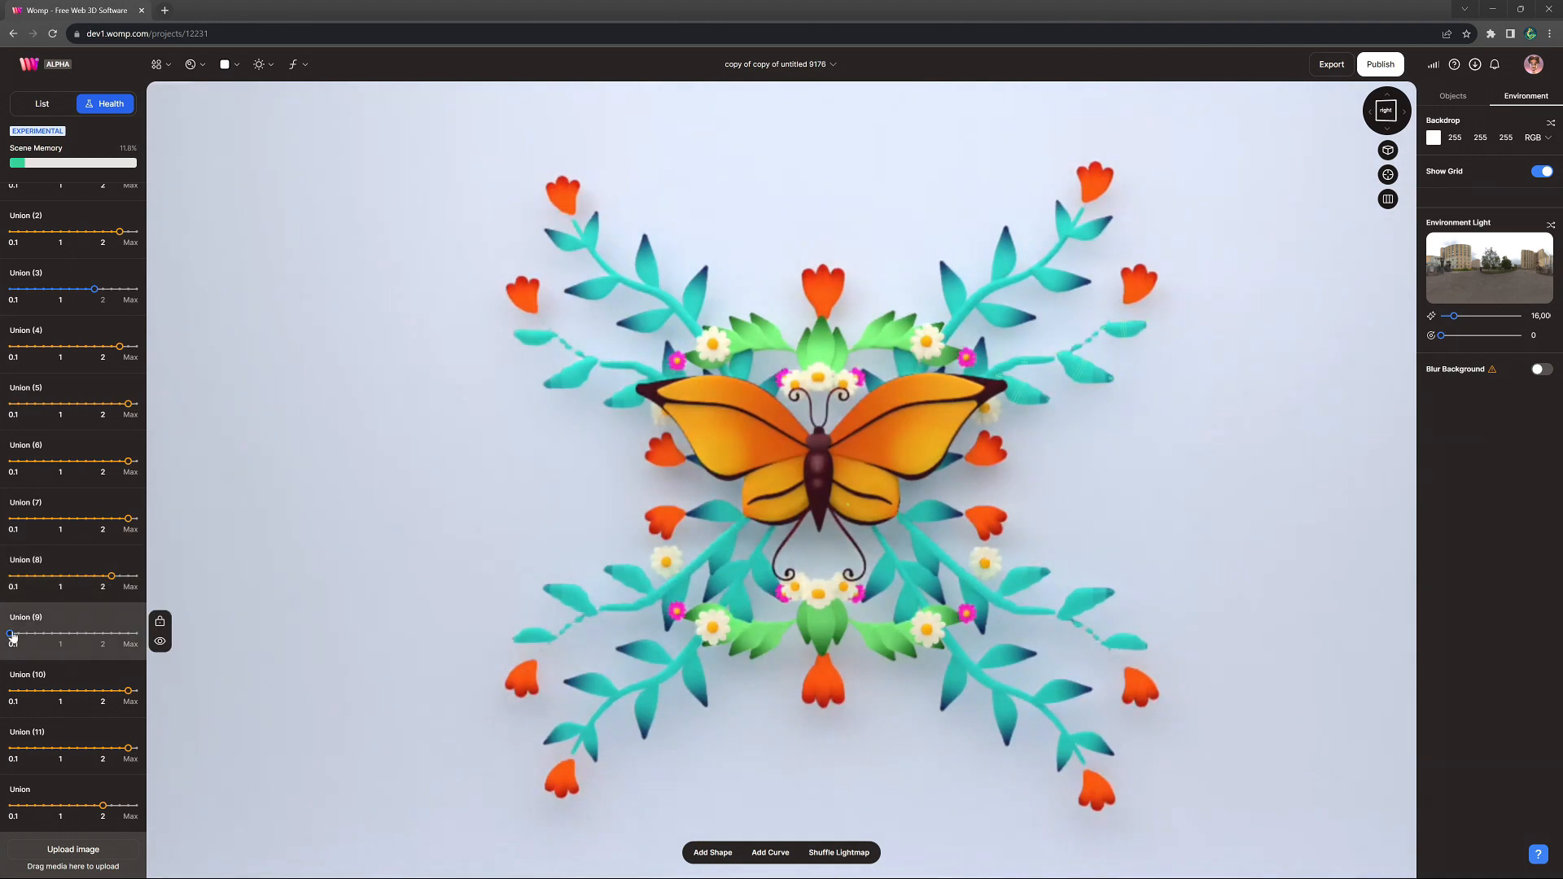
{"action": "left_click_drag", "start_coordinate": [11, 633], "coordinate": [102, 633]}
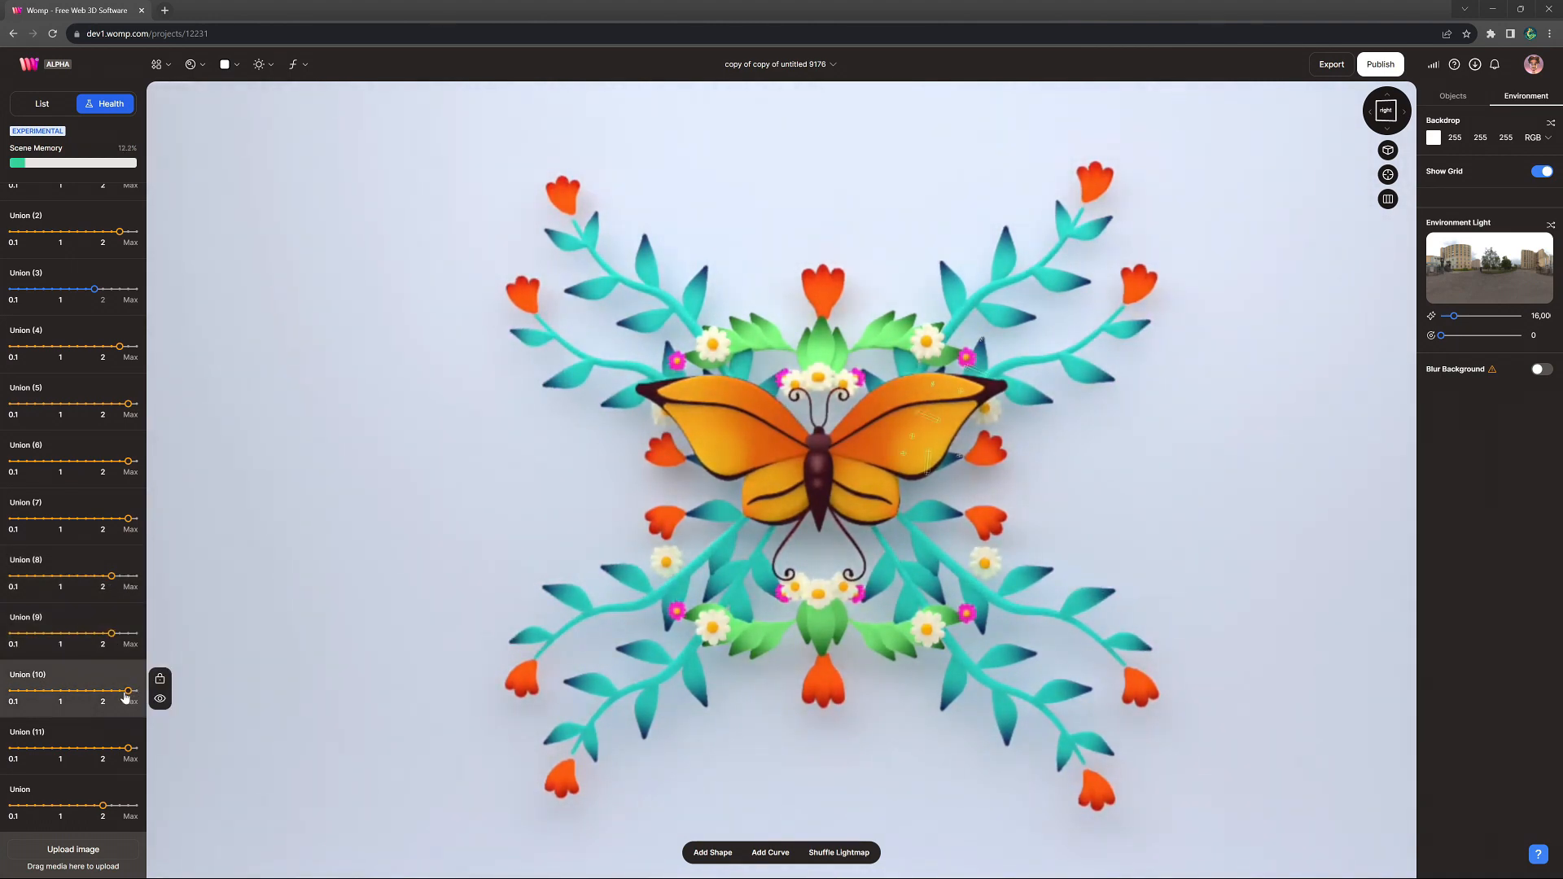
{"action": "left_click_drag", "start_coordinate": [117, 689], "coordinate": [22, 688]}
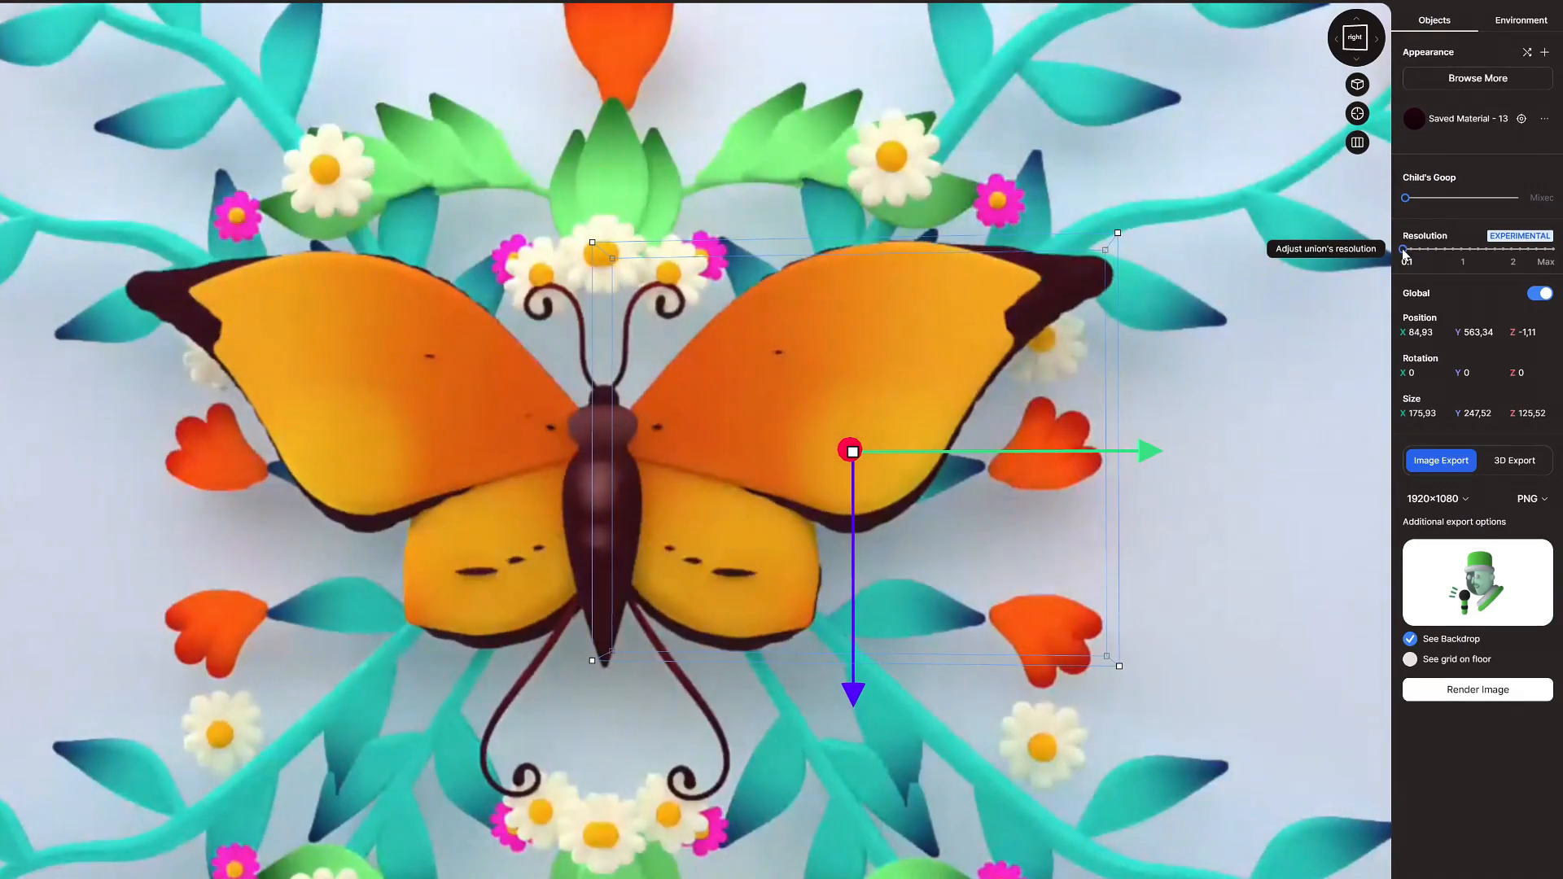
Push the butterfly union's resolution from 0.1 up to Max.
{"action": "left_click_drag", "start_coordinate": [1403, 250], "coordinate": [1546, 250]}
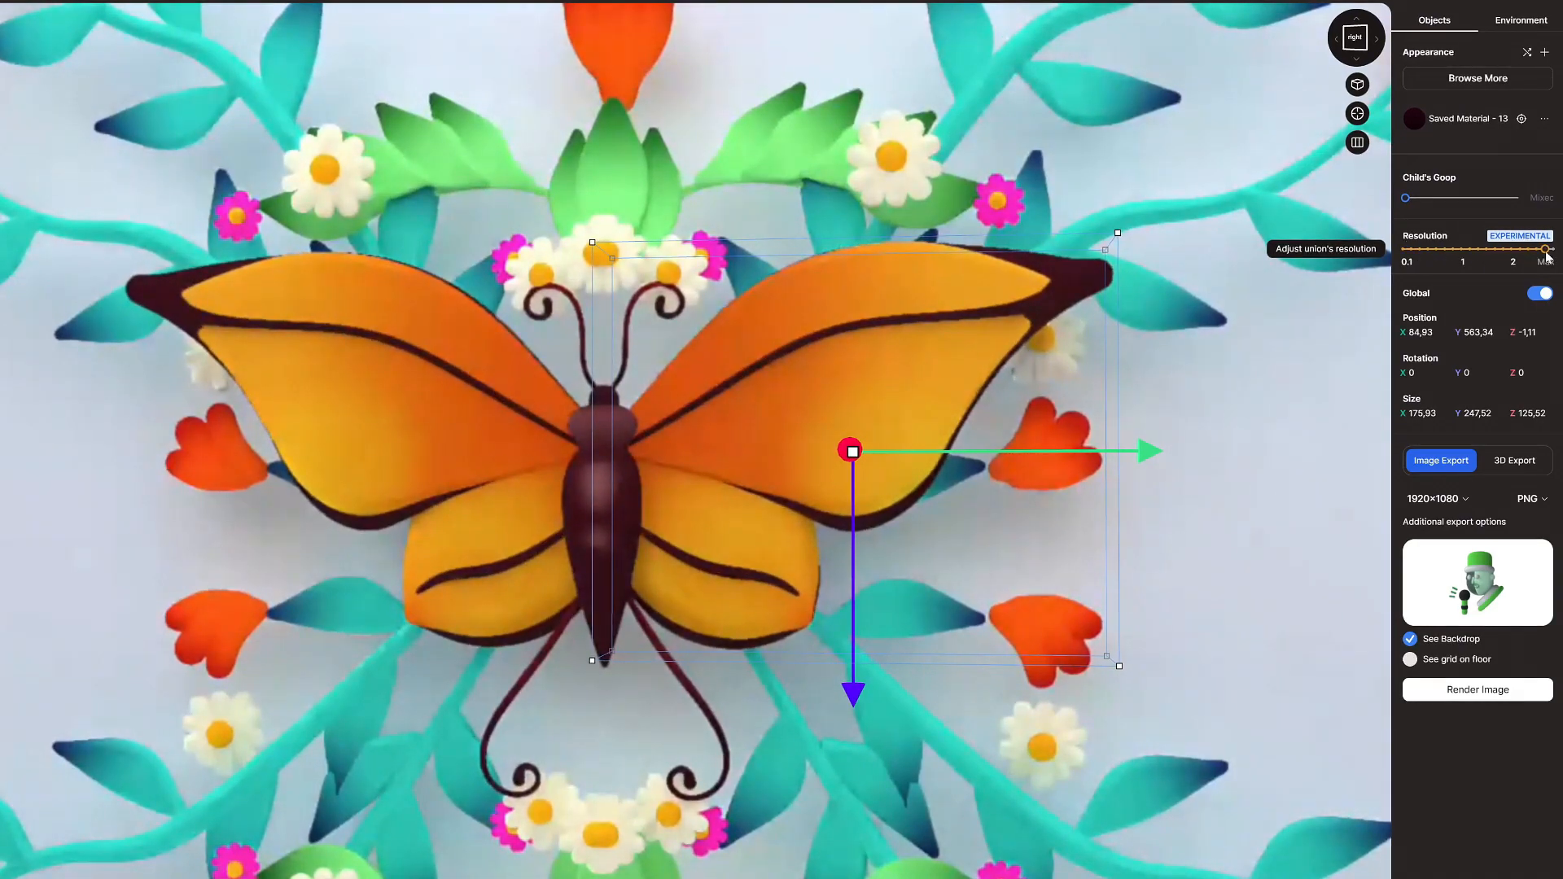
{"action": "left_click_drag", "start_coordinate": [1547, 245], "coordinate": [1553, 245]}
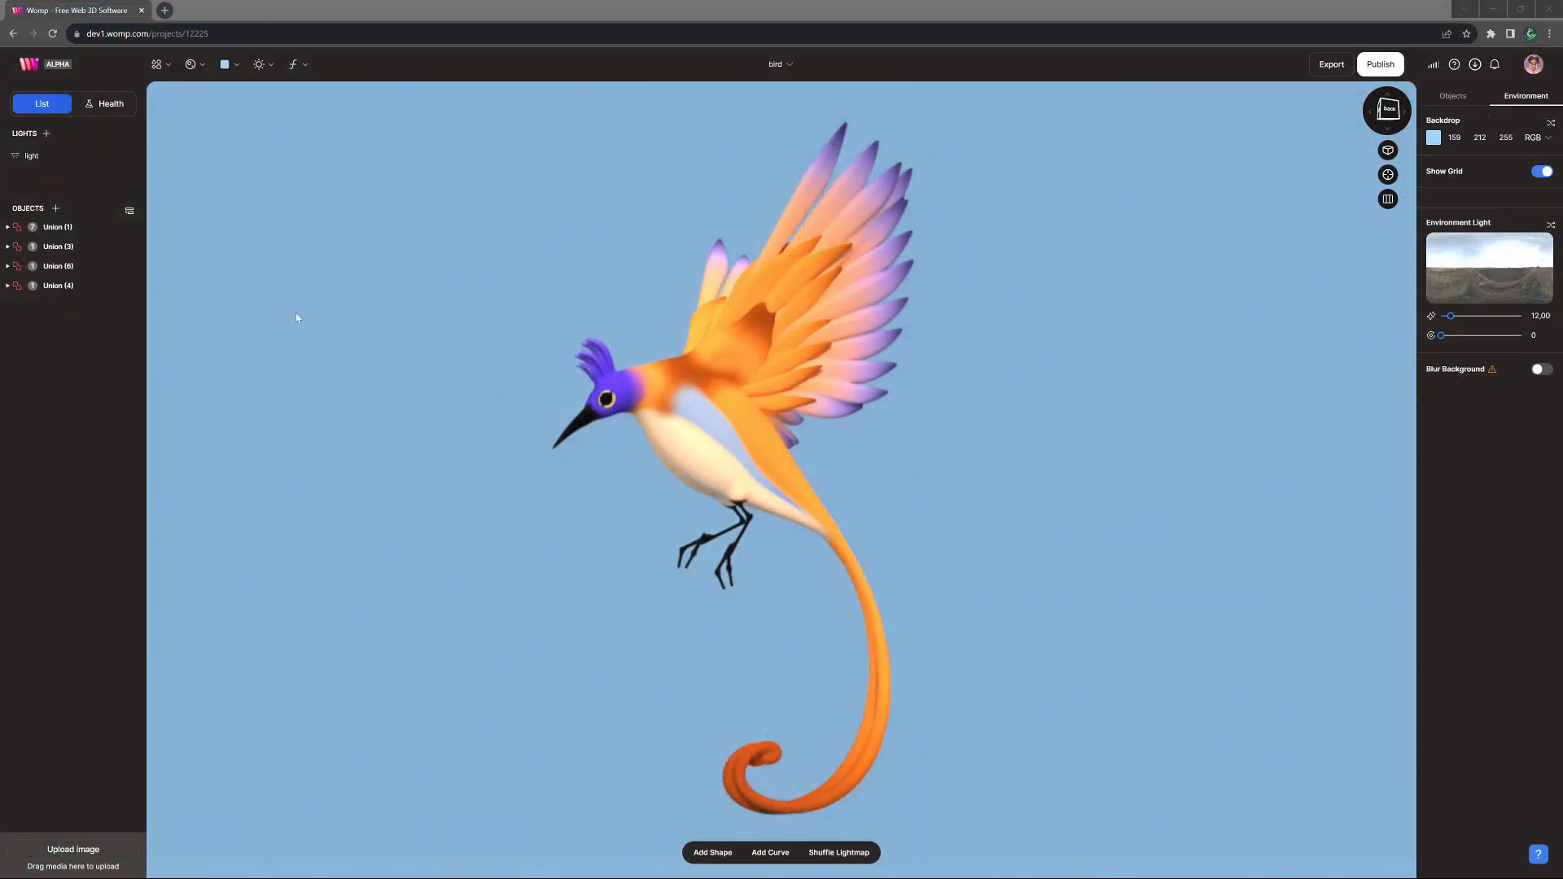
Compare bird Union (1) at 0.1 and Max, then leave it around 1.7.
{"action": "left_click", "coordinate": [57, 226]}
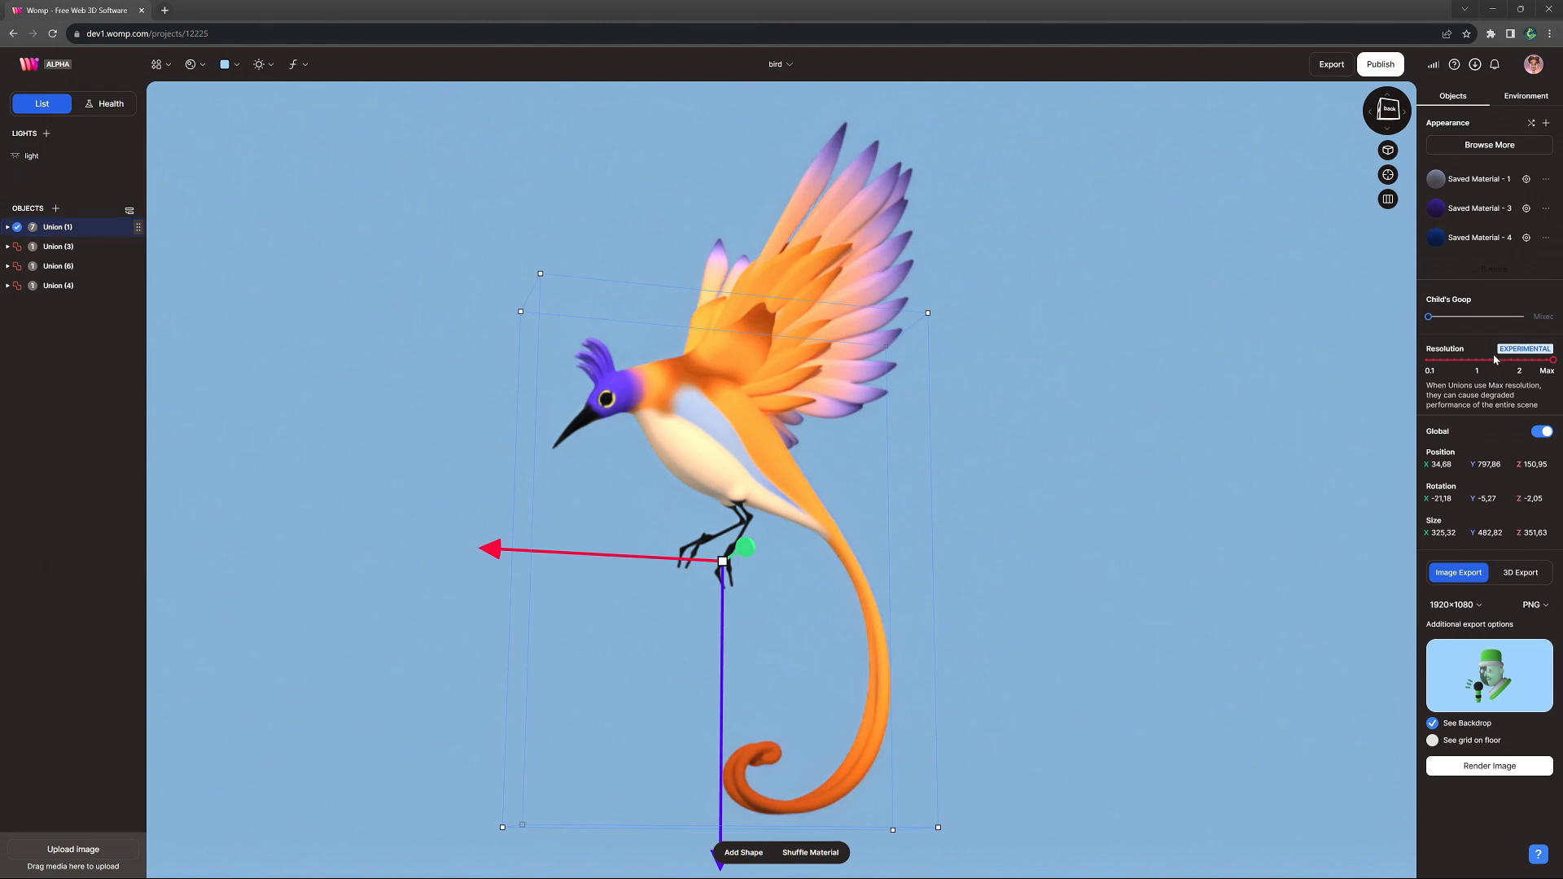
{"action": "left_click_drag", "start_coordinate": [1479, 360], "coordinate": [1502, 359]}
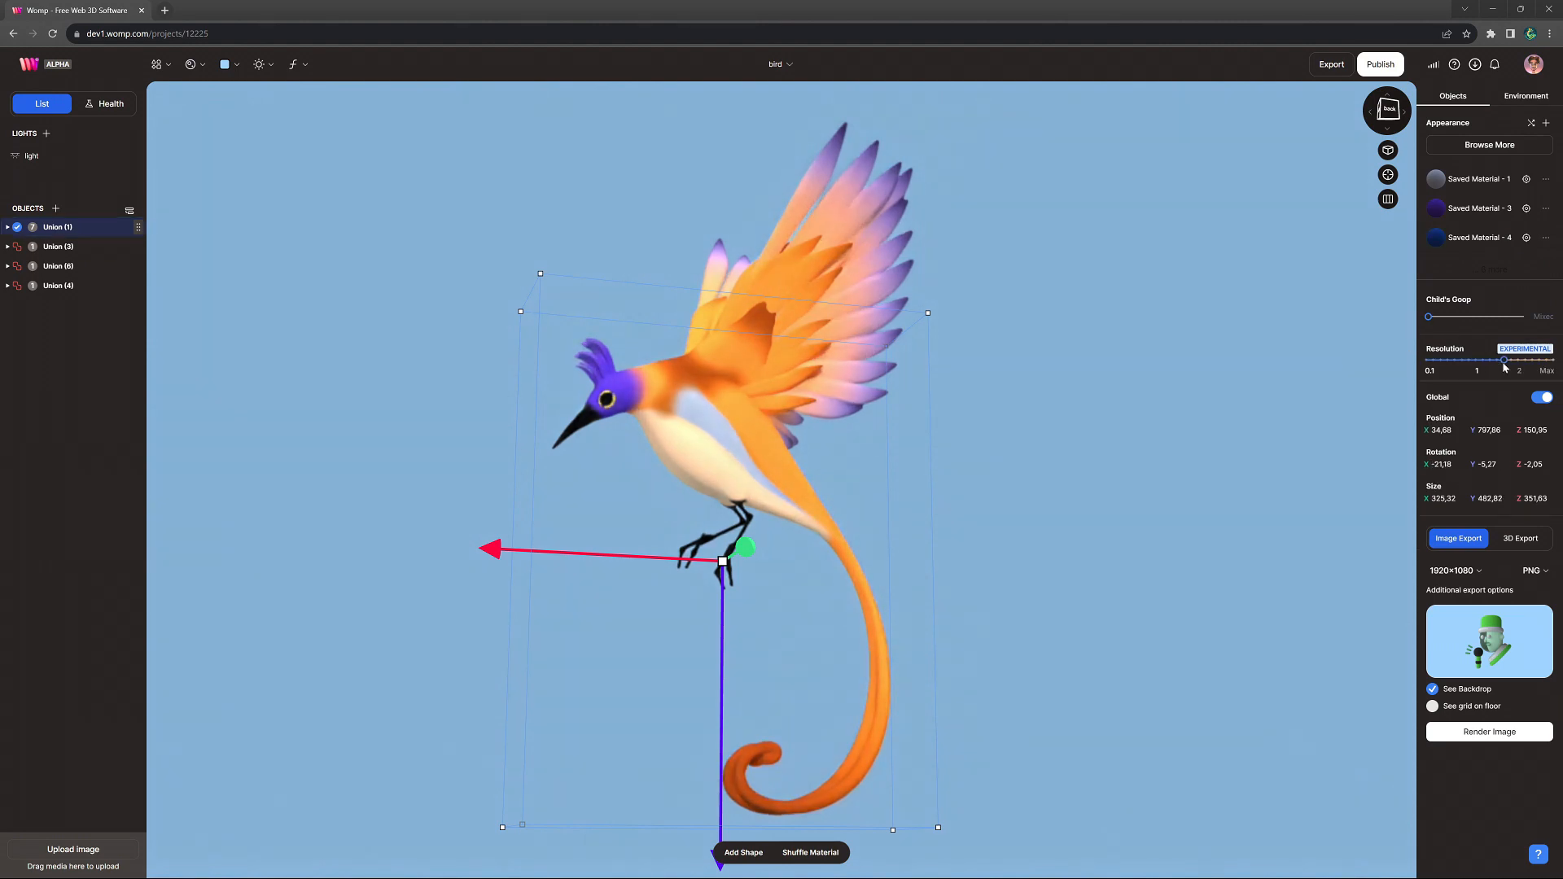
{"action": "left_click_drag", "start_coordinate": [1502, 359], "coordinate": [1428, 360]}
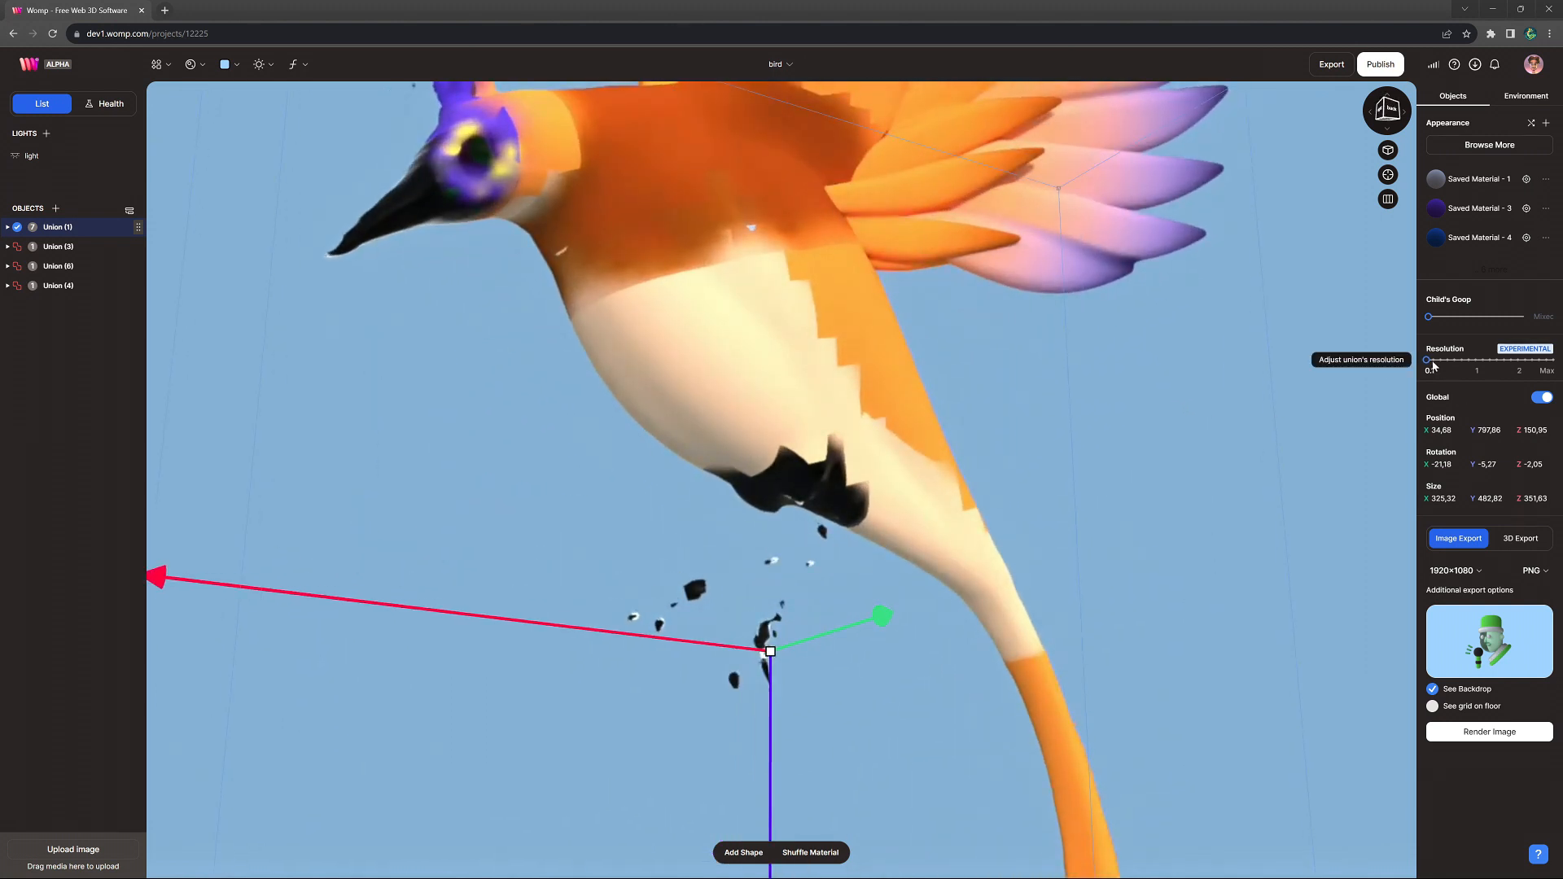
{"action": "left_click_drag", "start_coordinate": [1426, 360], "coordinate": [1511, 360]}
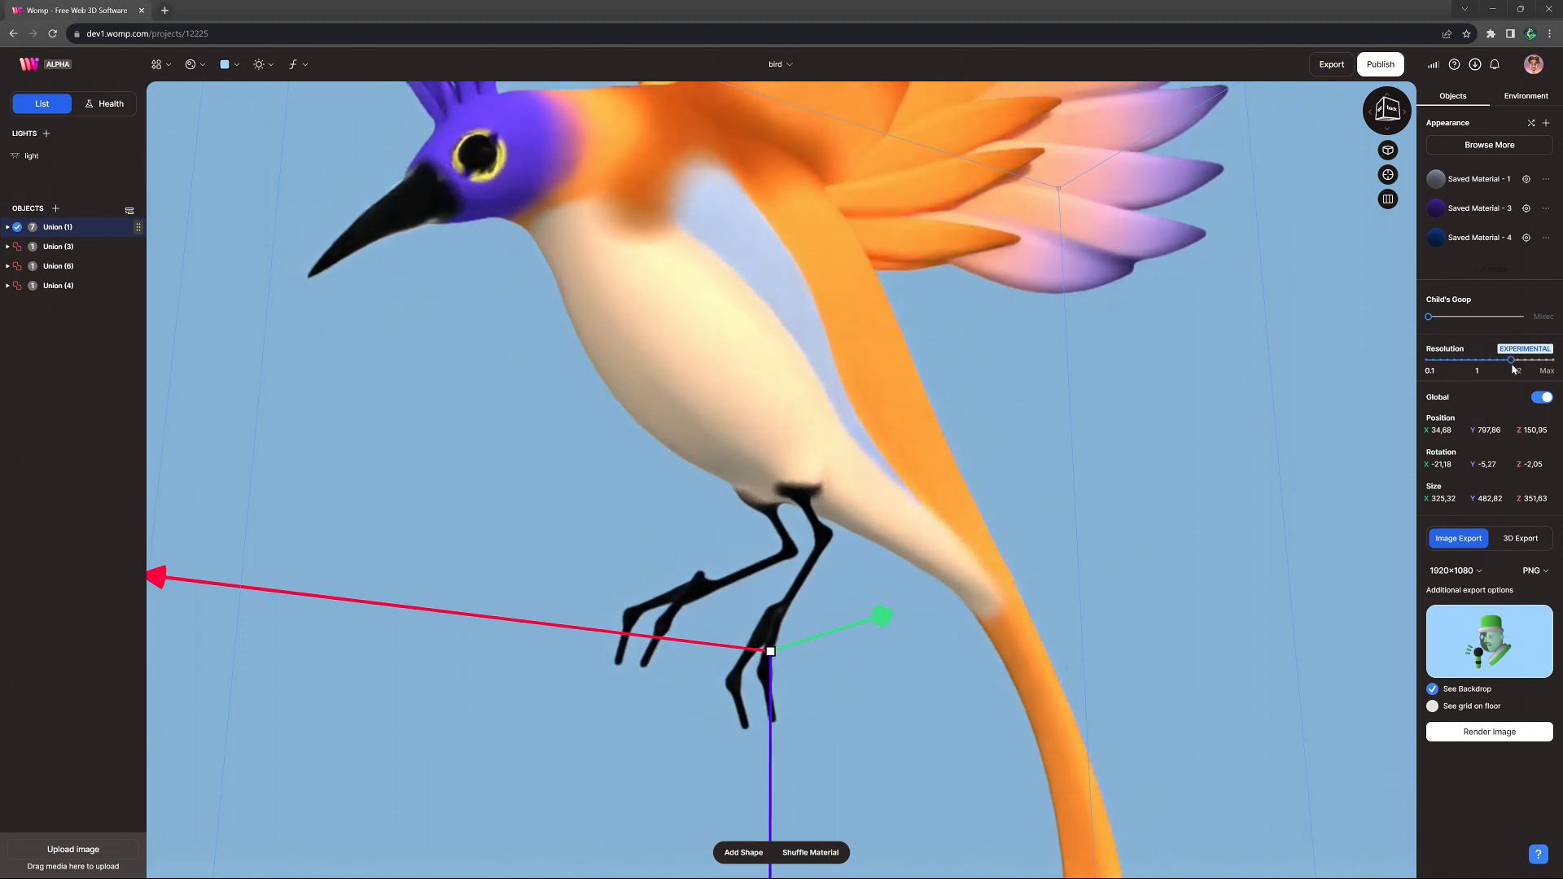
{"action": "left_click_drag", "start_coordinate": [1510, 360], "coordinate": [1539, 360]}
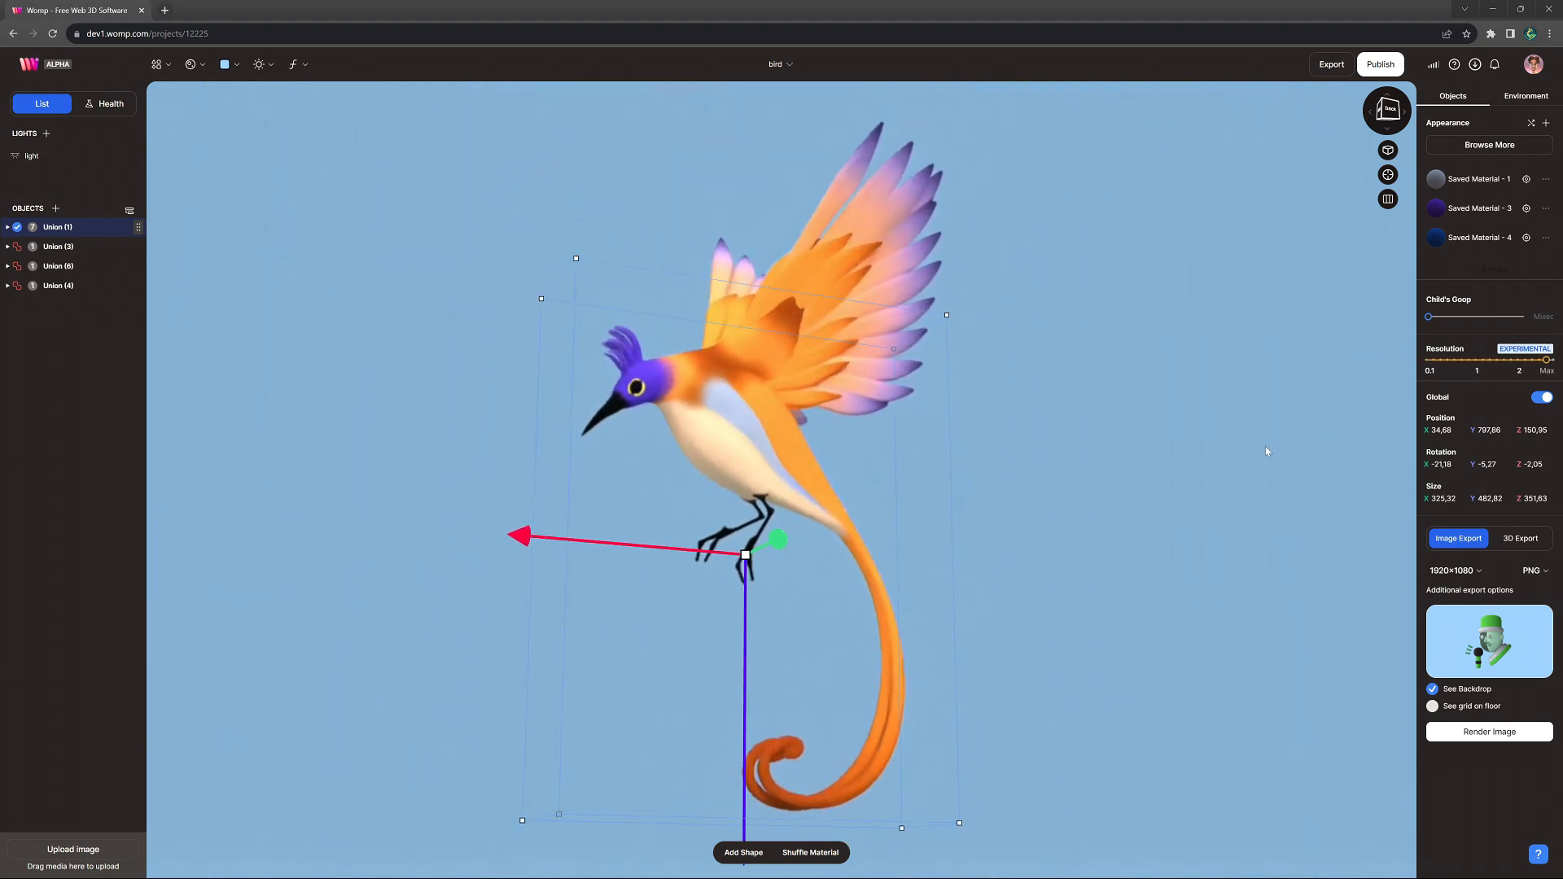
{"action": "left_click_drag", "start_coordinate": [1429, 360], "coordinate": [1505, 360]}
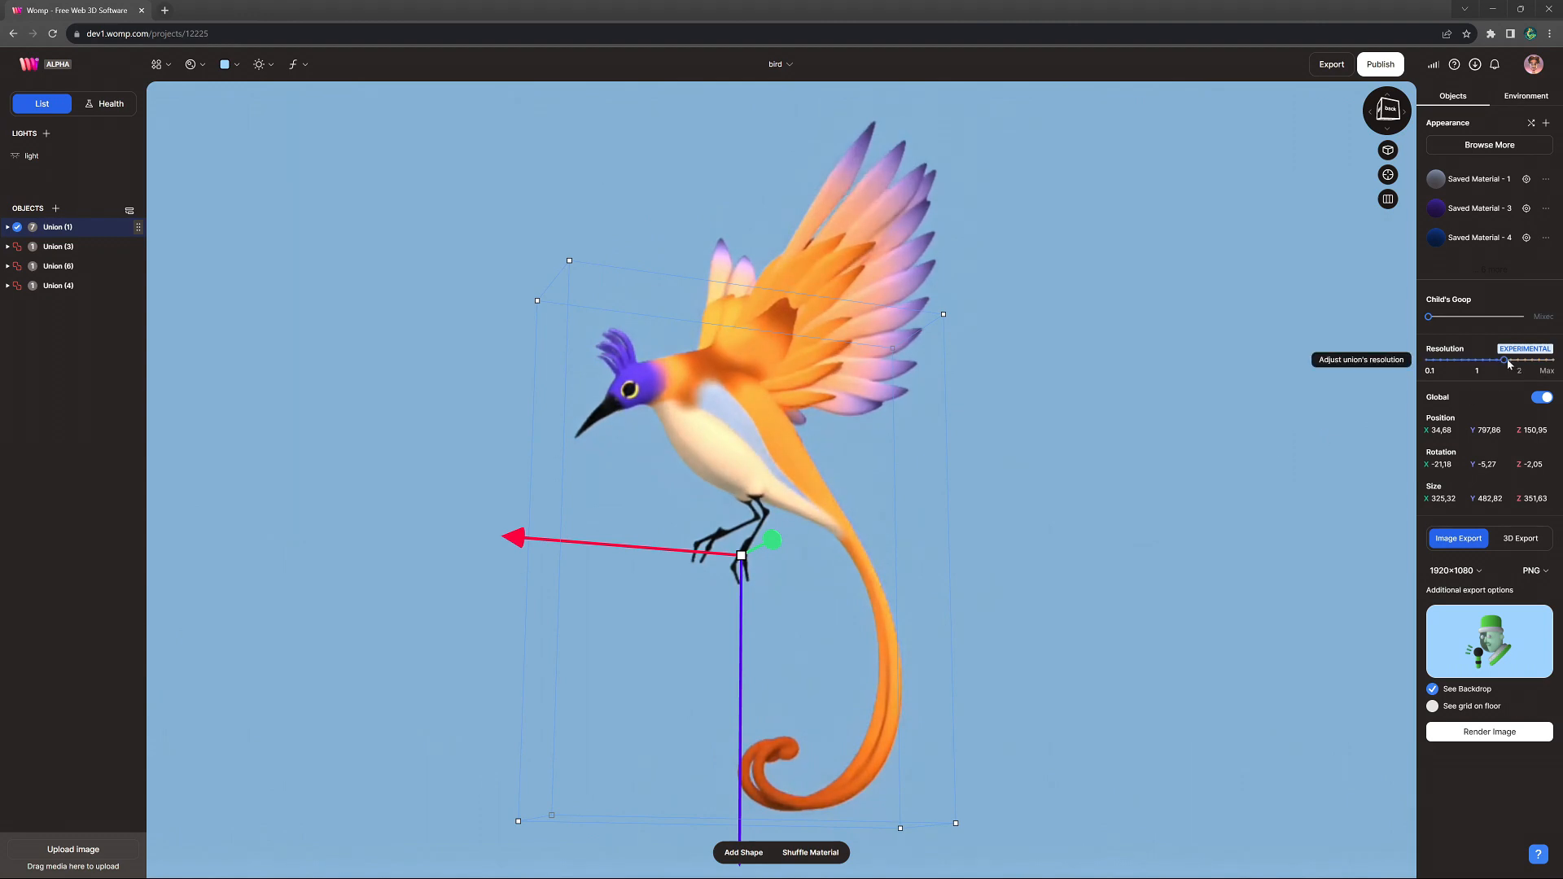